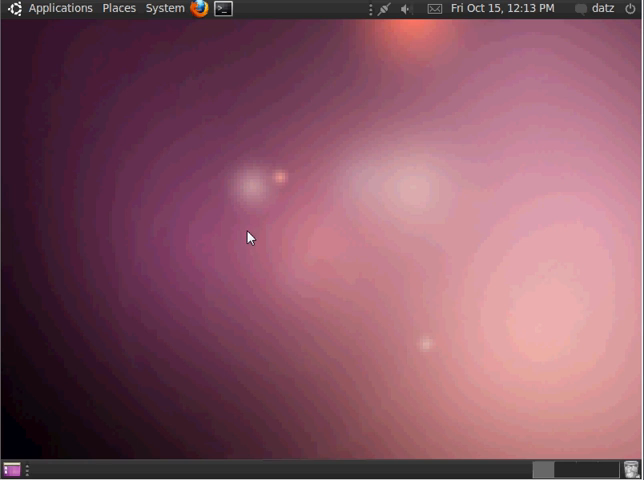
mouse_move(241, 213)
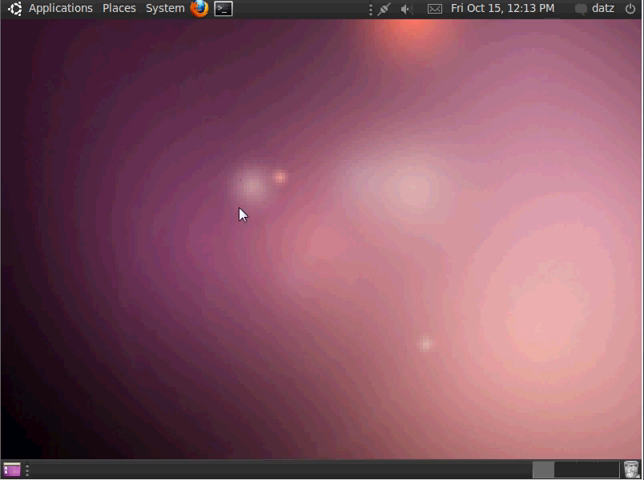
mouse_move(207, 67)
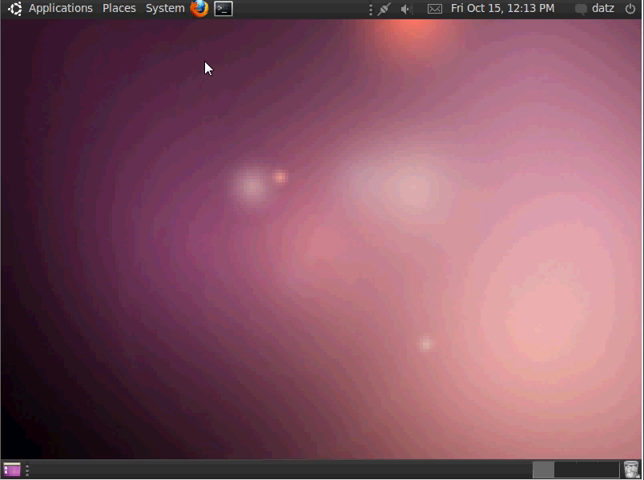
Download the sharelin-0.2.0 source tarball from its SourceForge page in Firefox
click(202, 9)
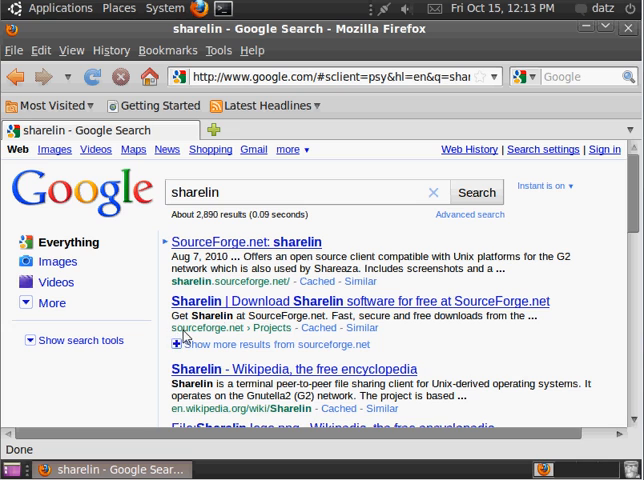
mouse_move(235, 342)
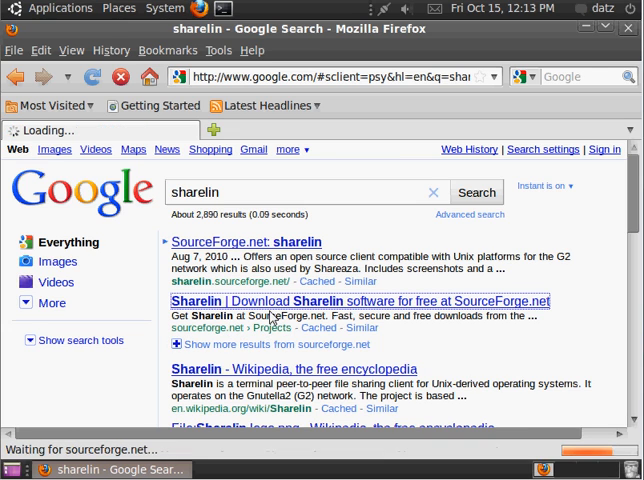
click(355, 301)
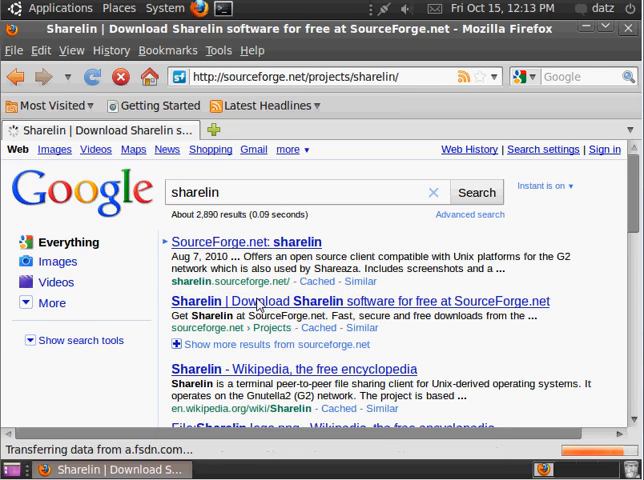
click(357, 301)
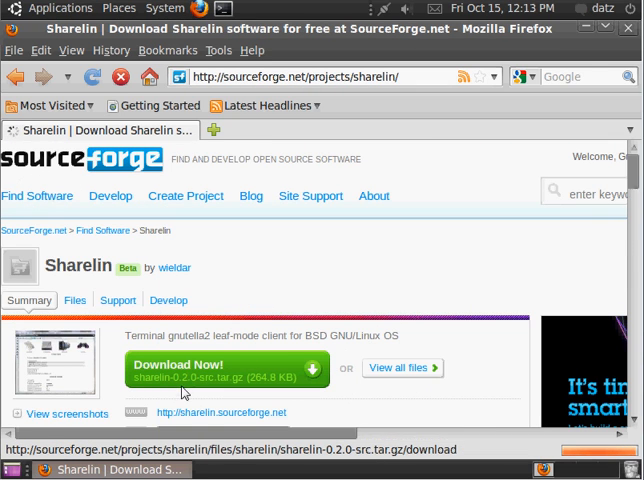
click(230, 369)
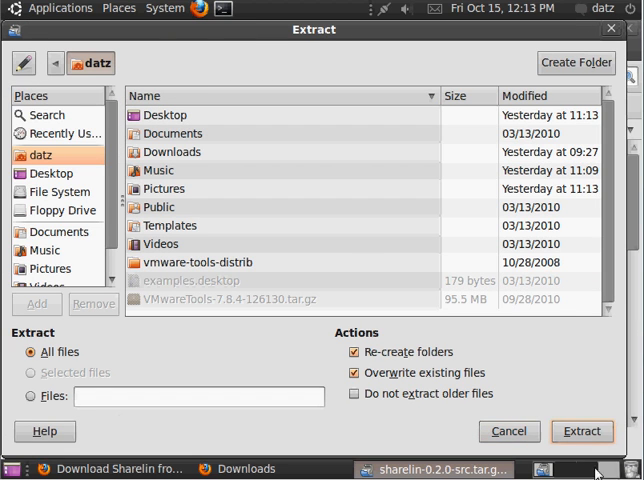
Extract sharelin-0.2.0 into the home folder, close Archive Manager, and browse the home folder
click(582, 431)
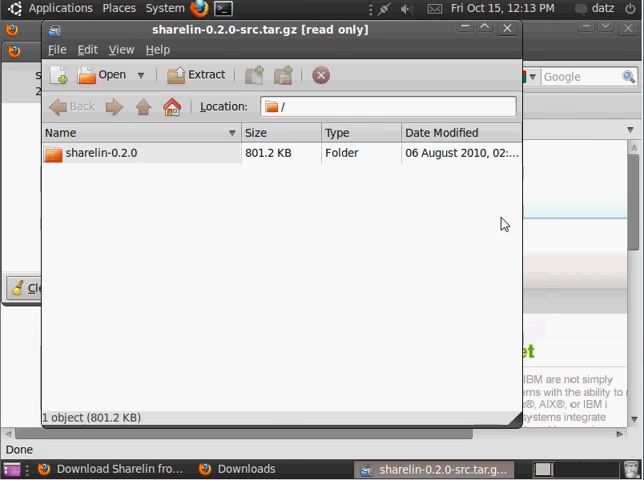
click(507, 29)
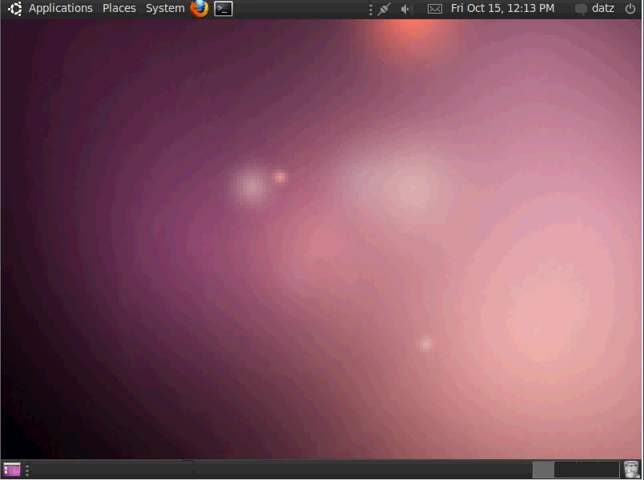
click(118, 8)
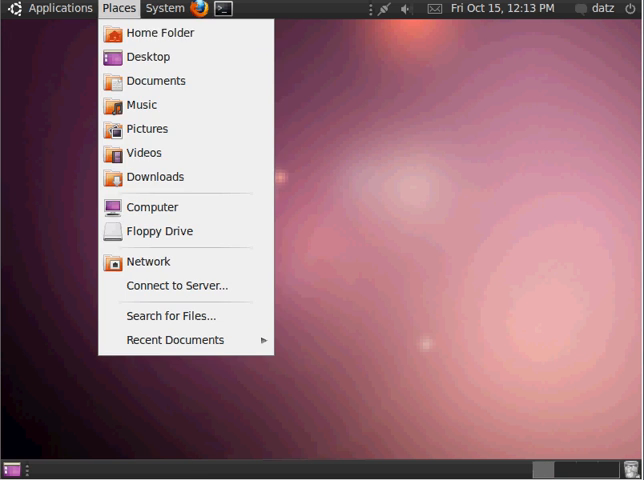
click(160, 32)
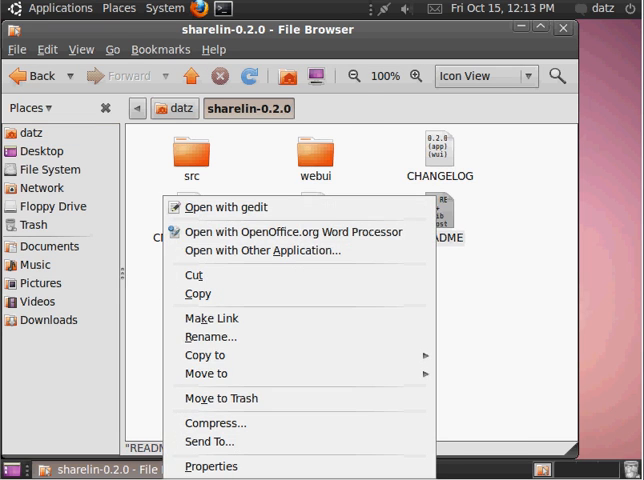
Open the Sharelin README in gedit and highlight its Ubuntu package lines
click(226, 208)
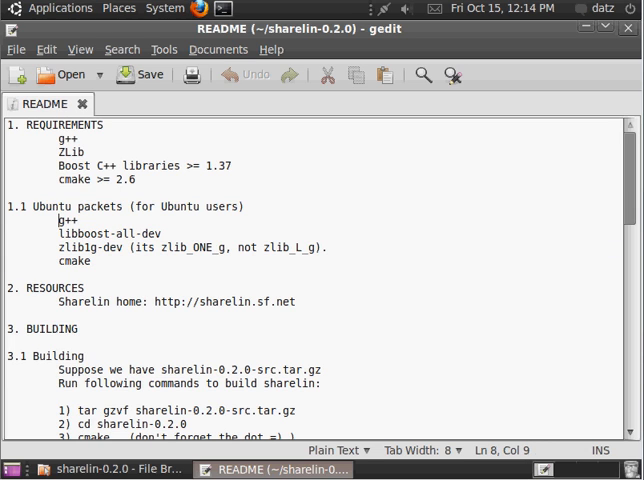
drag(60, 217, 89, 260)
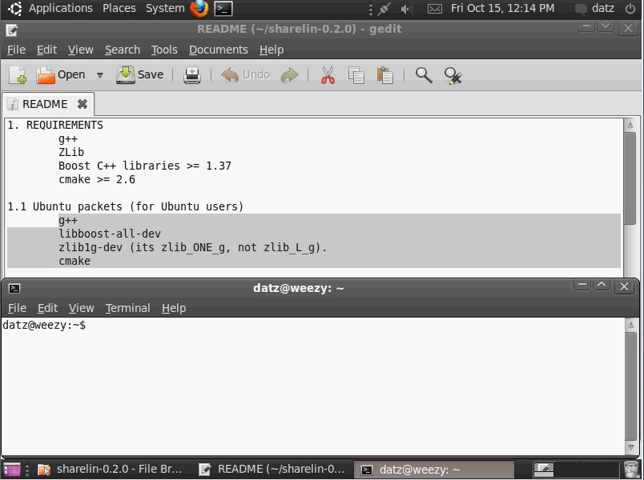
Run sudo apt-get install for g++, libboost-all-dev, zlib1g-dev and cmake, then maximize the terminal
text(sudo)
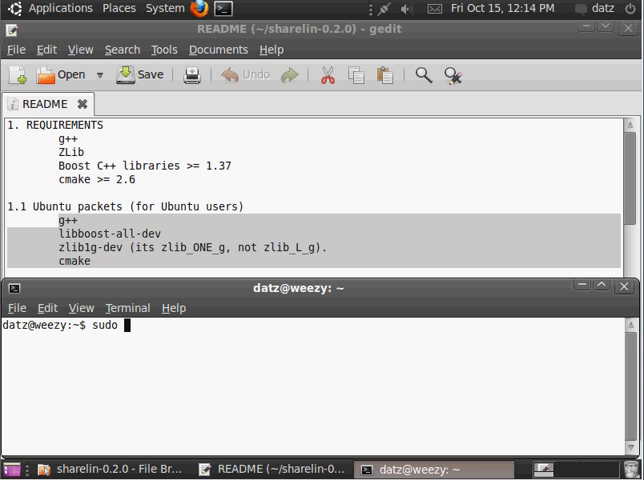
text(apt-get)
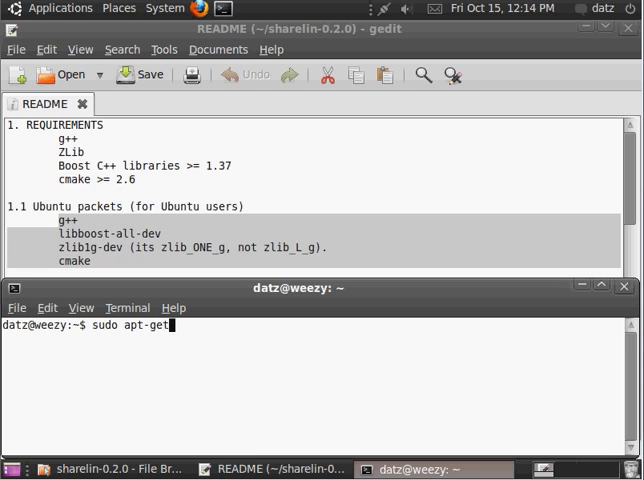
text(install)
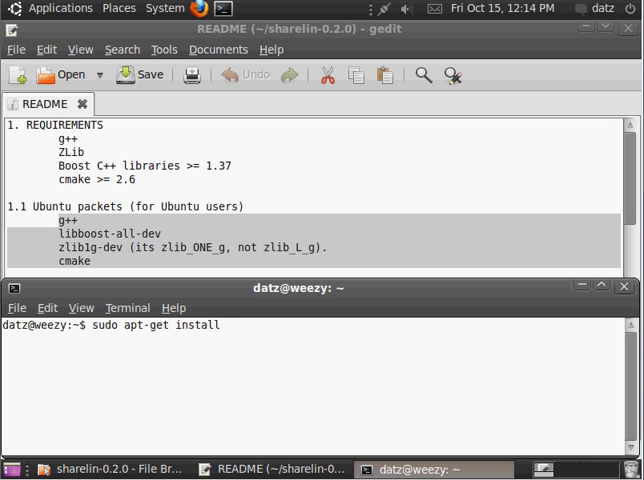
text(g++)
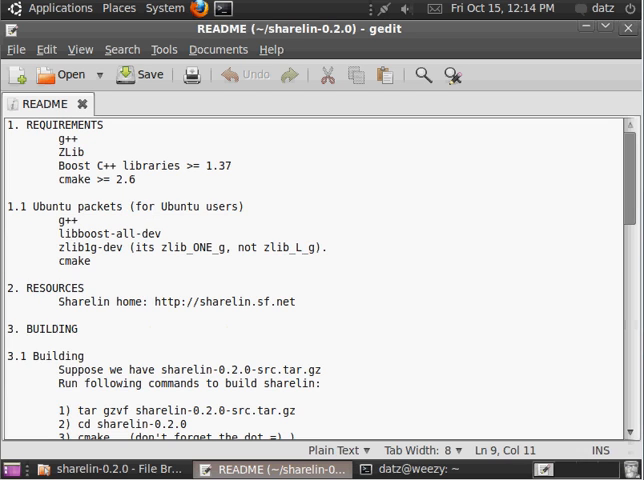
double_click(110, 233)
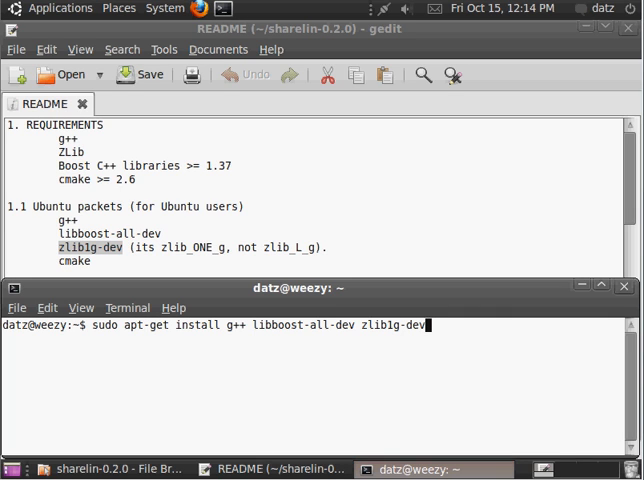
text(cm)
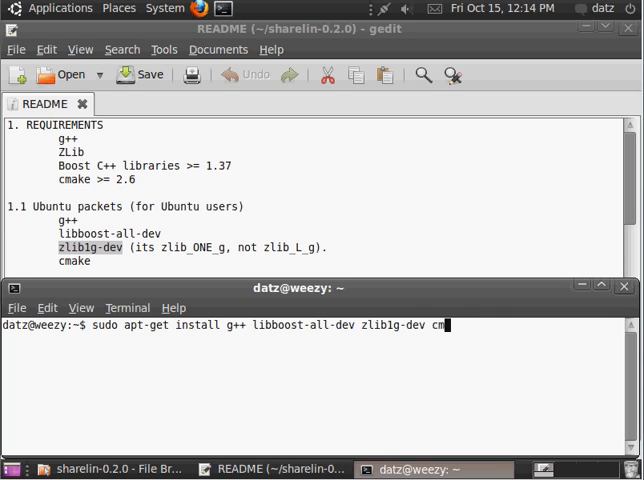
text(ke)
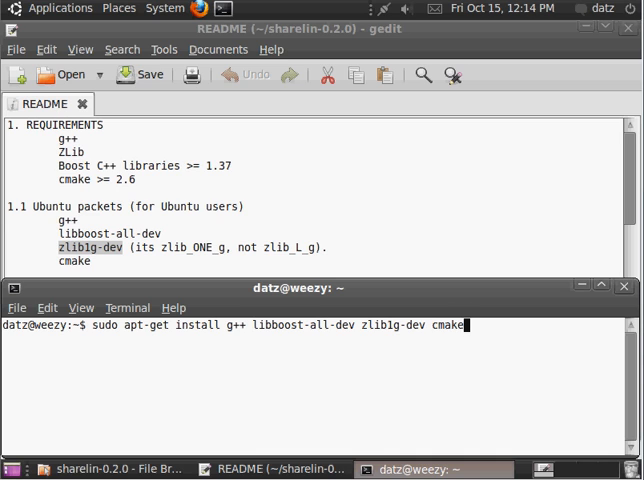
key(Return)
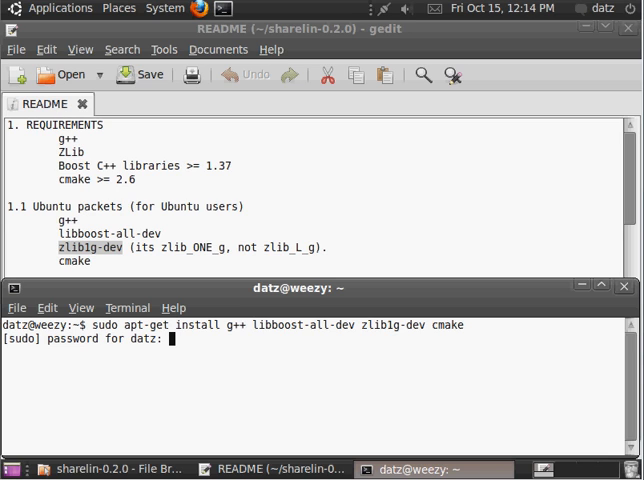
key(Return)
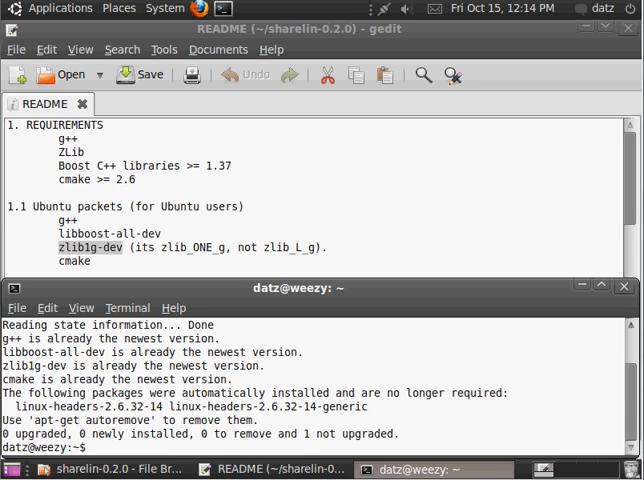
click(632, 29)
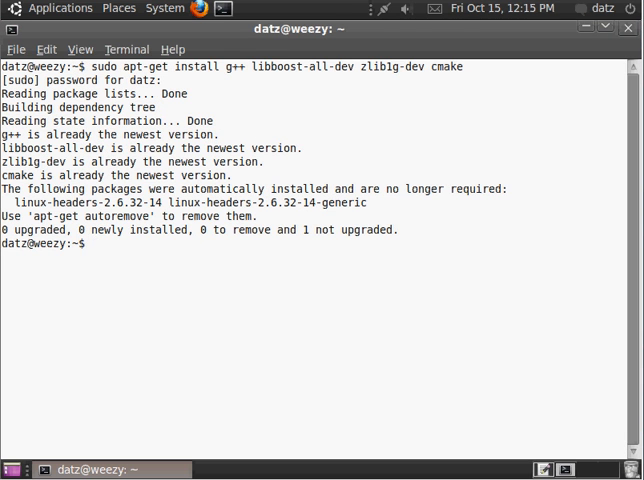
Enter the sharelin-0.2.0 folder and configure the build with cmake
text(cd)
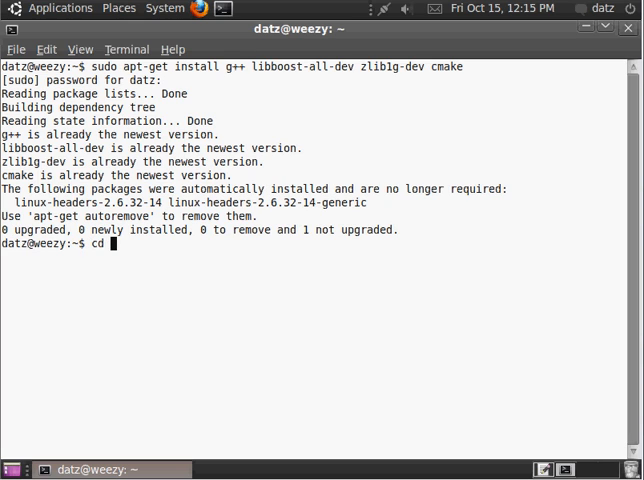
text(sharelin-0.2.0/)
text(ls)
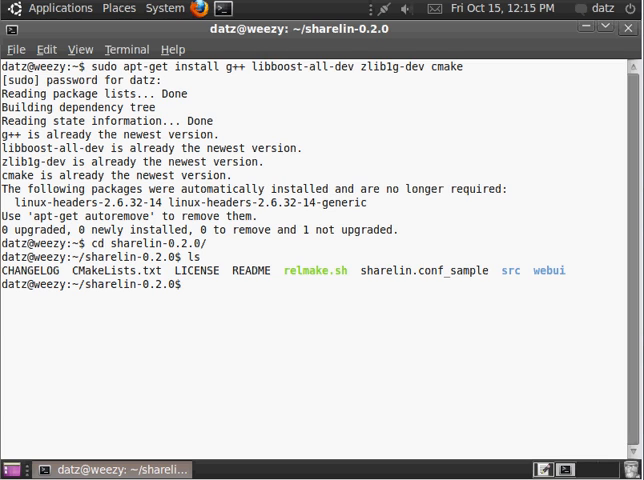
text(cmake)
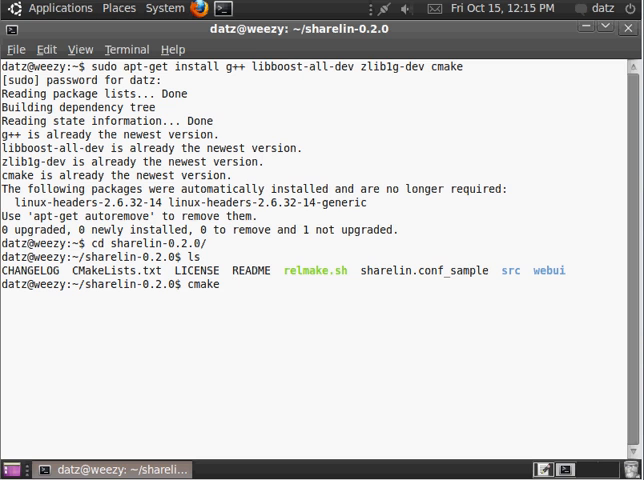
key(Return)
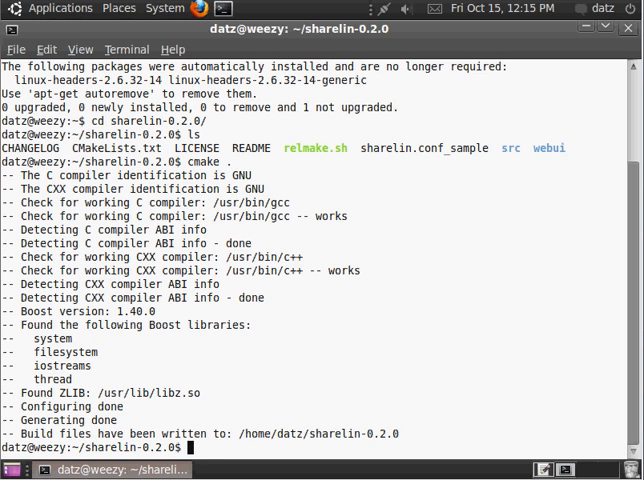
Start compiling Sharelin with make -j 2
text(make)
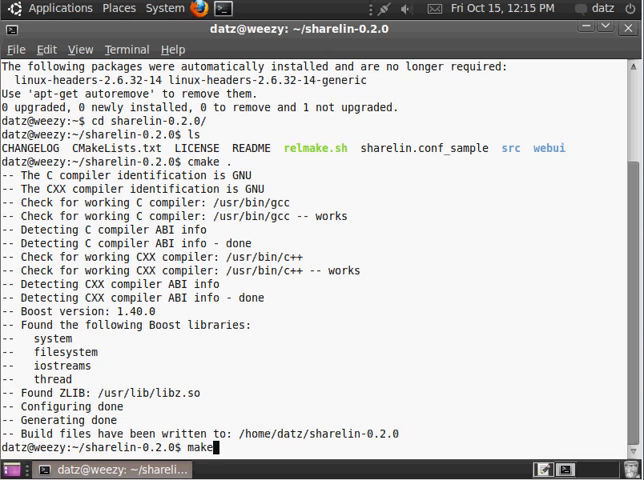
mouse_move(213, 447)
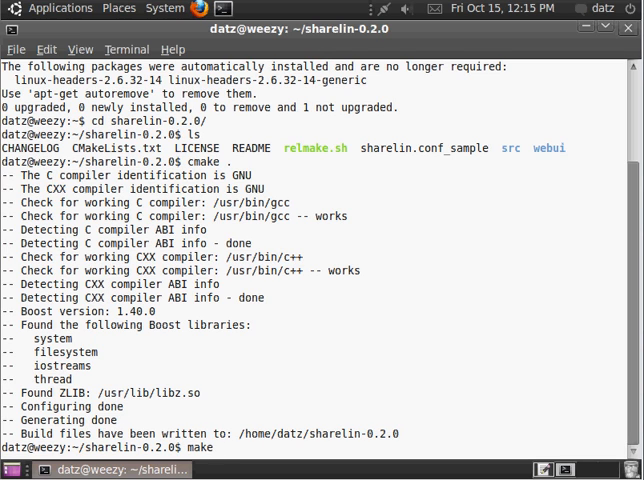
text(-j)
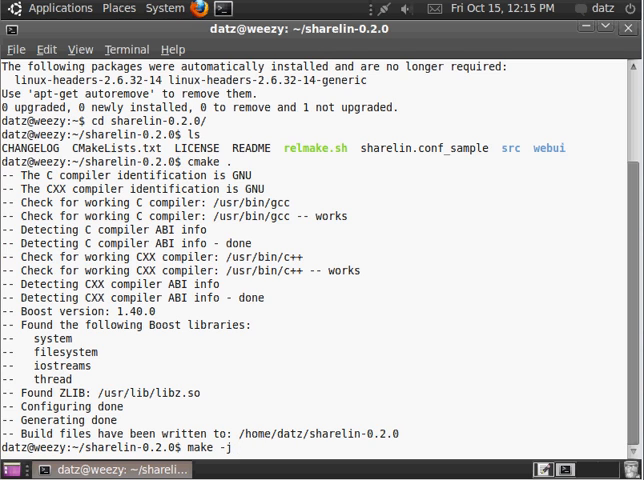
text(2)
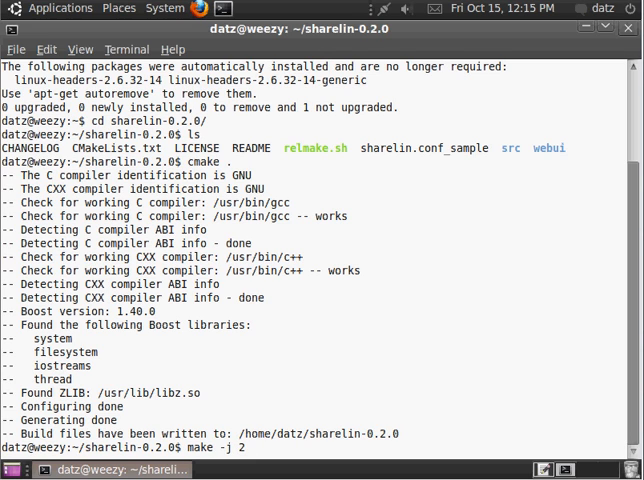
mouse_move(245, 447)
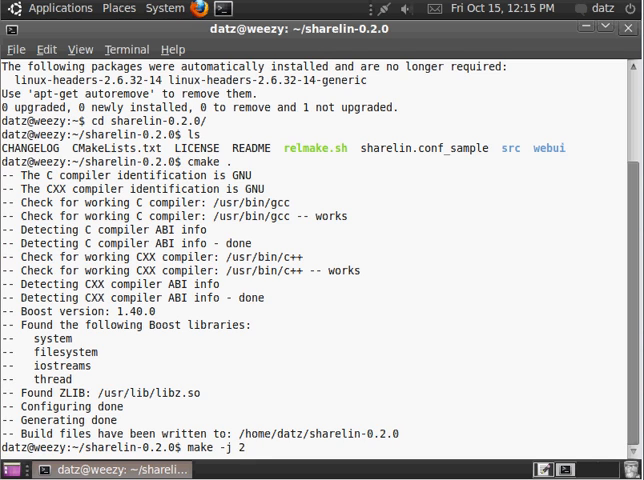
mouse_move(245, 447)
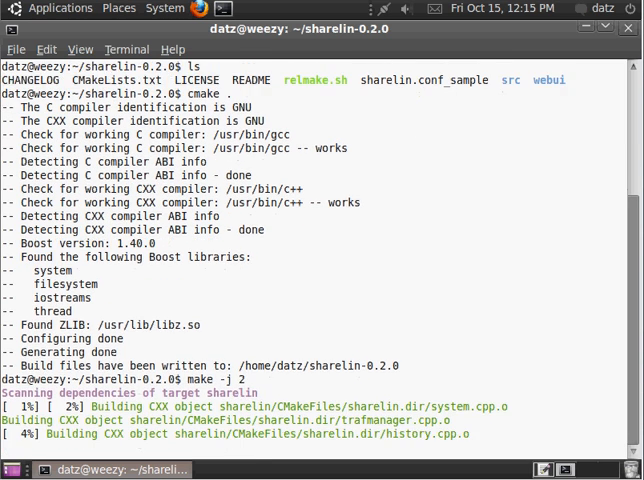
scroll(down, 3)
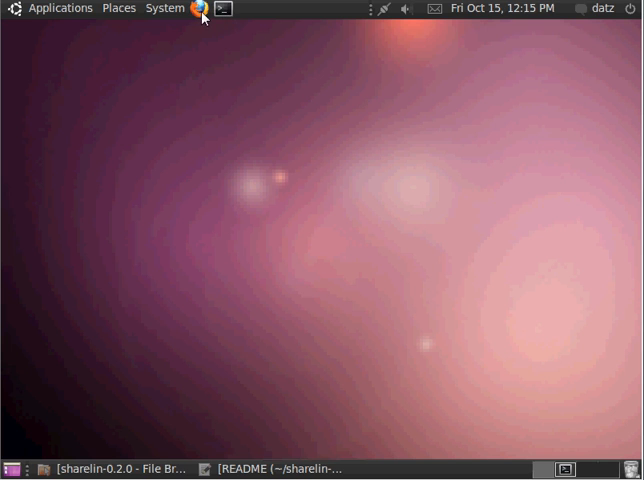
Google Images search for sharelin and open the Sharelin logo's Wikimedia Commons page
click(200, 9)
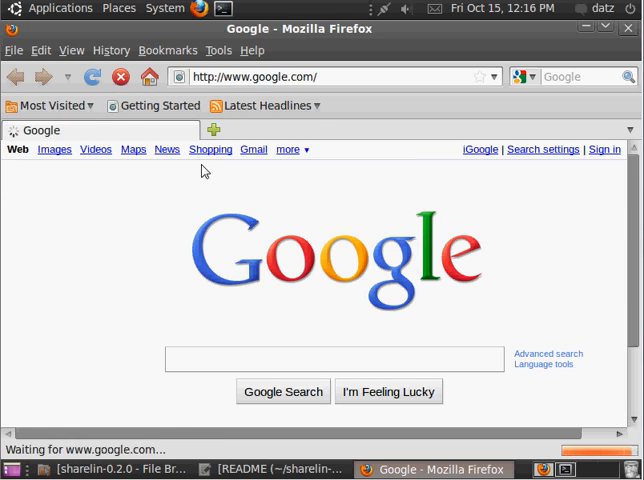
text(sharelin)
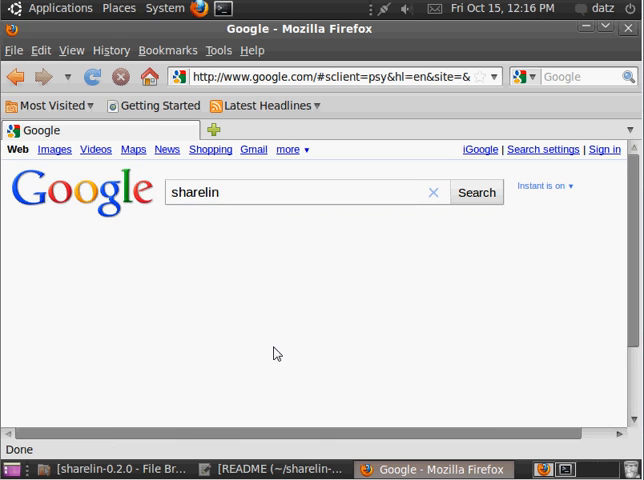
click(477, 192)
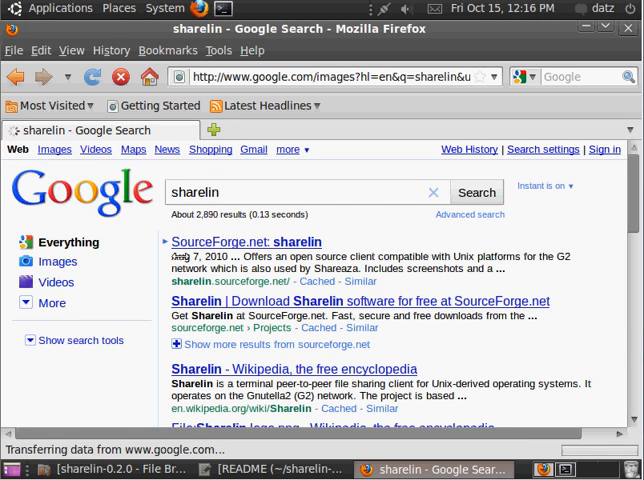
click(54, 149)
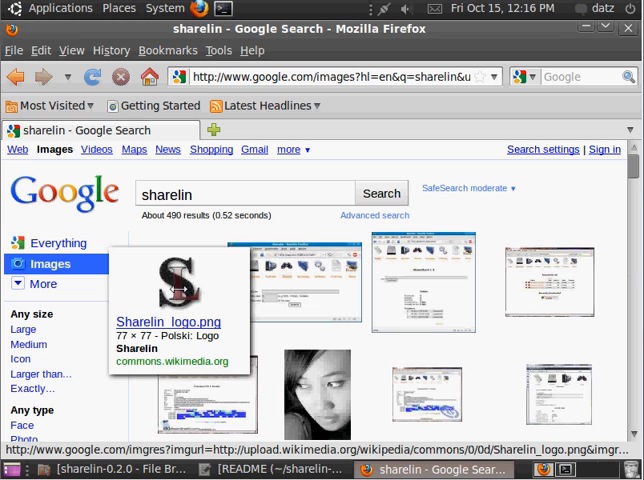
click(180, 275)
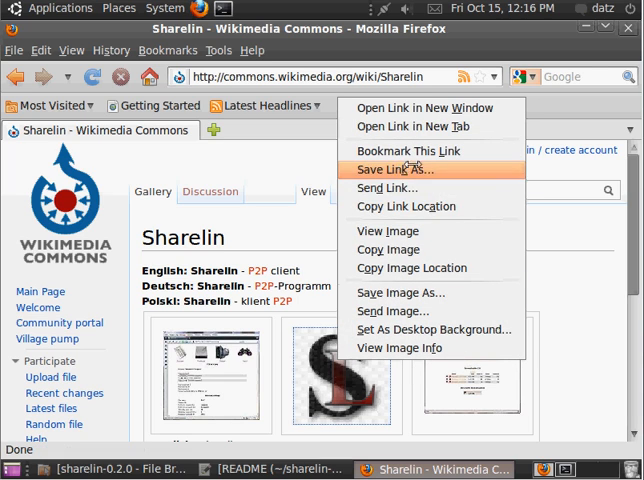
mouse_move(388, 231)
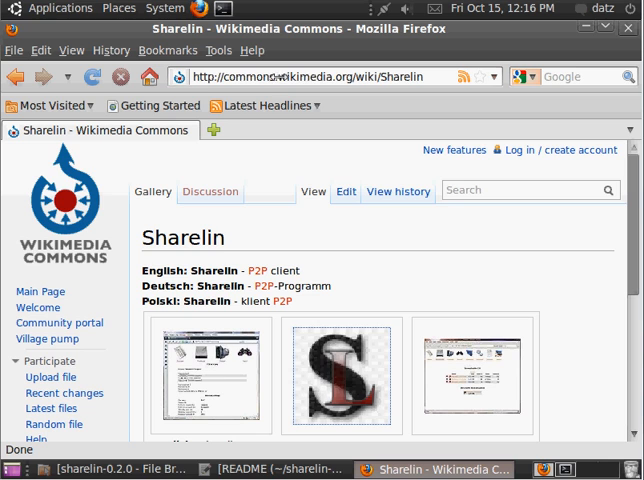
mouse_move(340, 375)
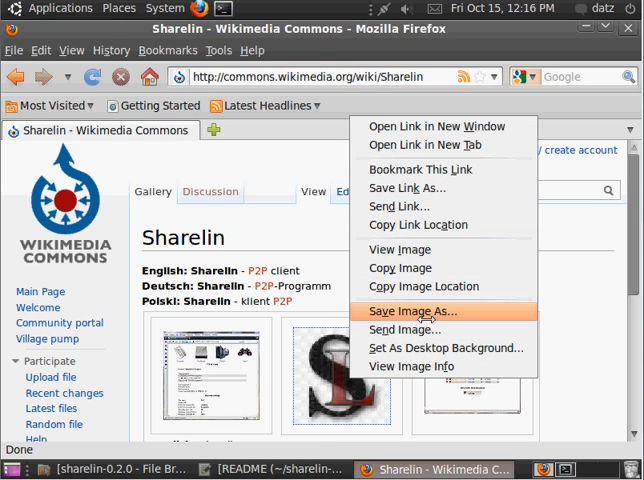
Save Sharelin_logo.png to Downloads and close the downloads list
click(410, 311)
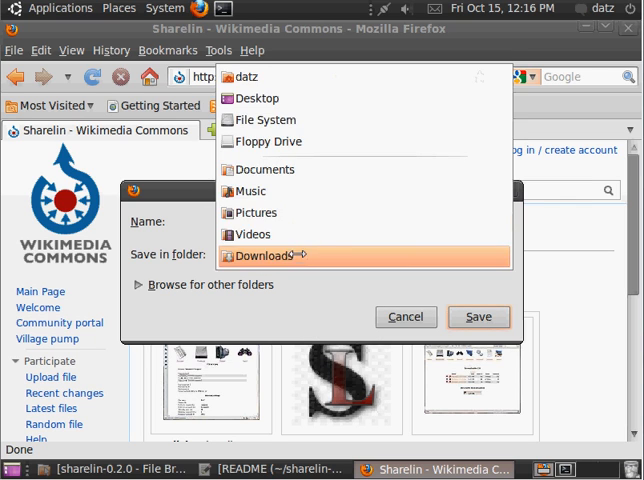
click(478, 317)
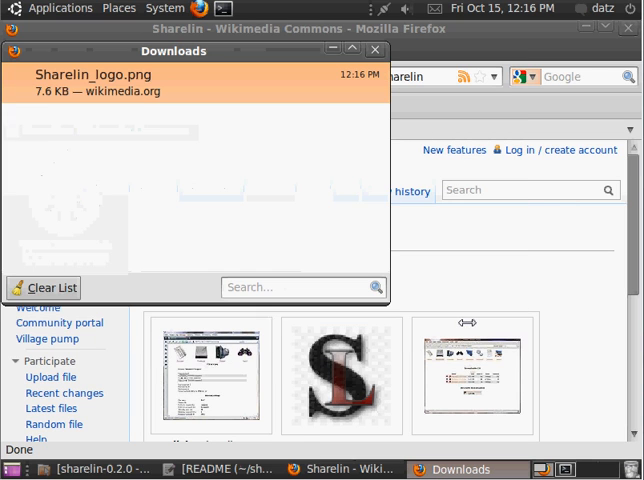
click(375, 50)
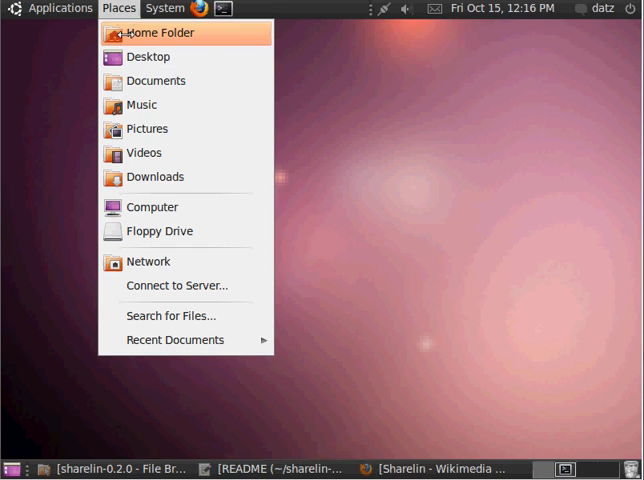
click(146, 128)
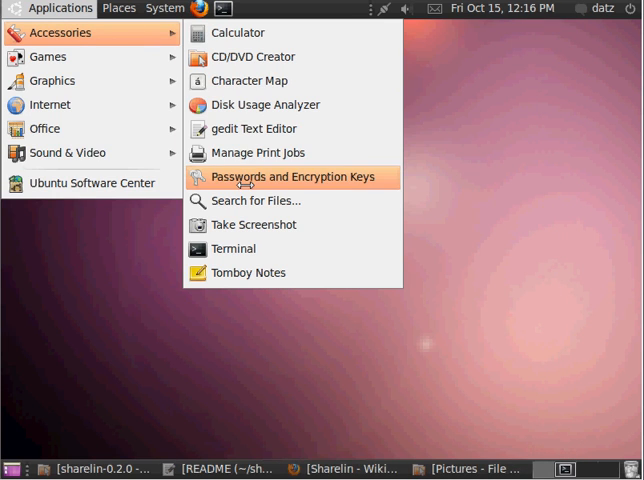
Start a gedit script with the lines 'sharelin &' and 'sleep 1'
click(249, 128)
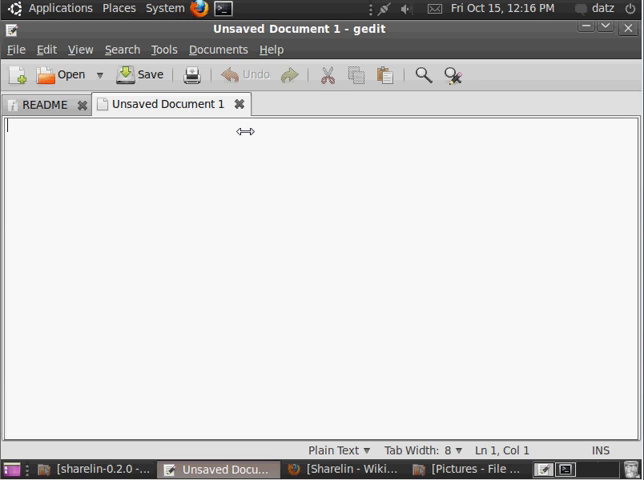
text(sh)
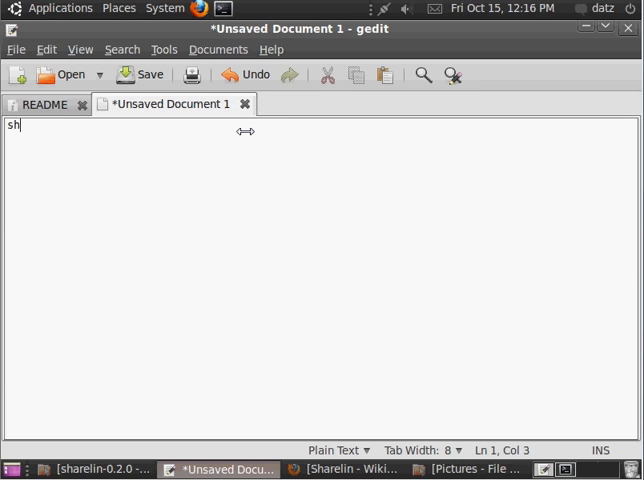
text(arelin)
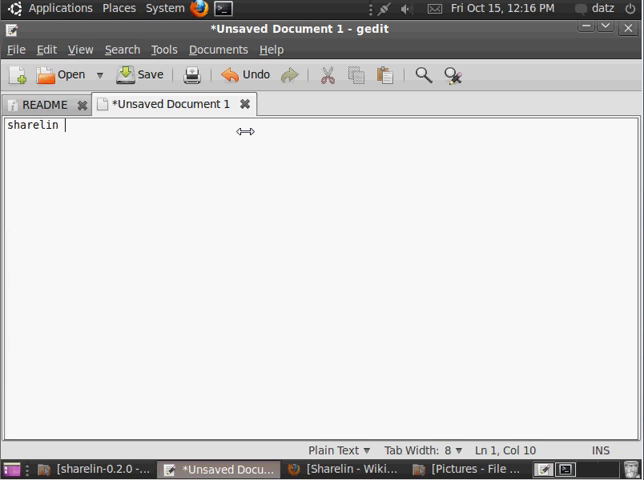
text(&)
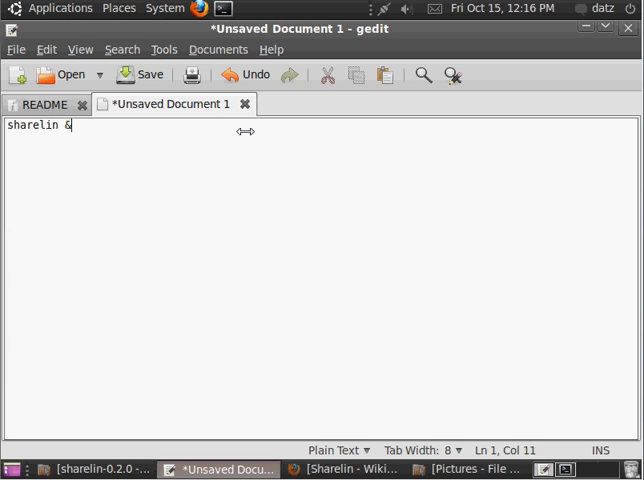
key(Return)
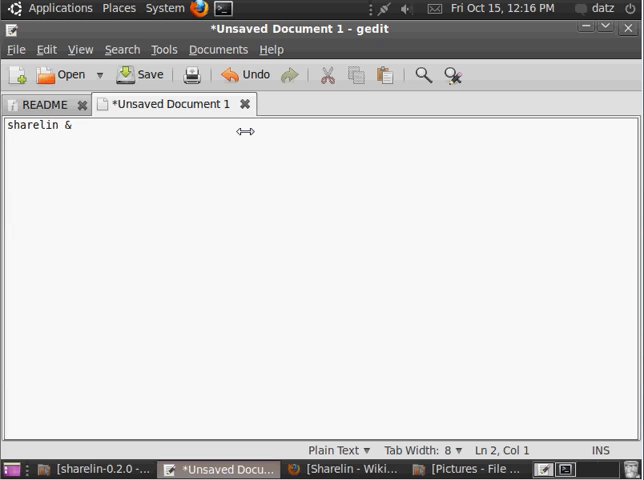
text(sle)
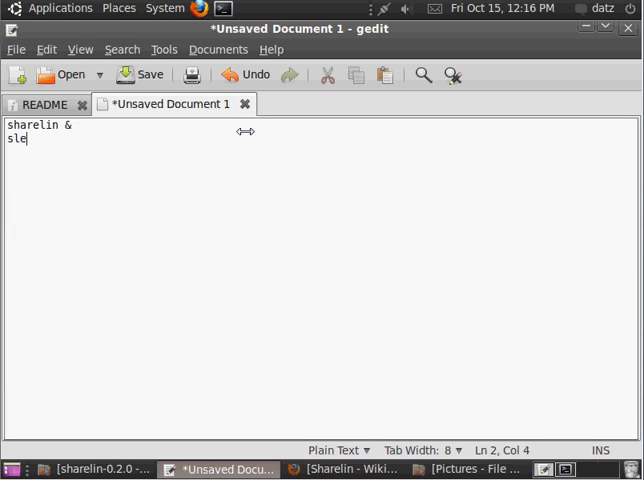
text(ep)
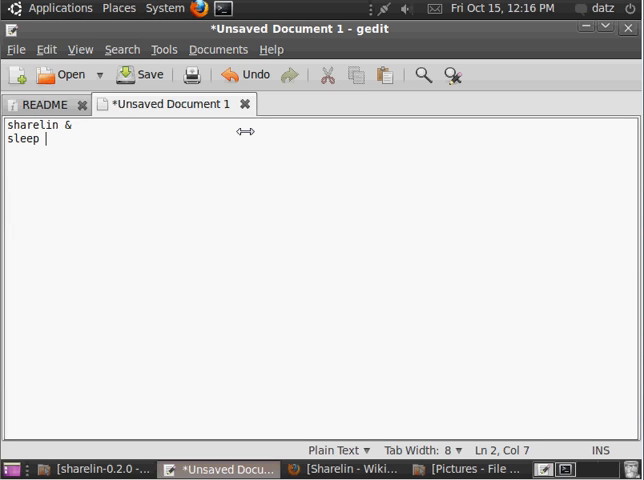
text(1)
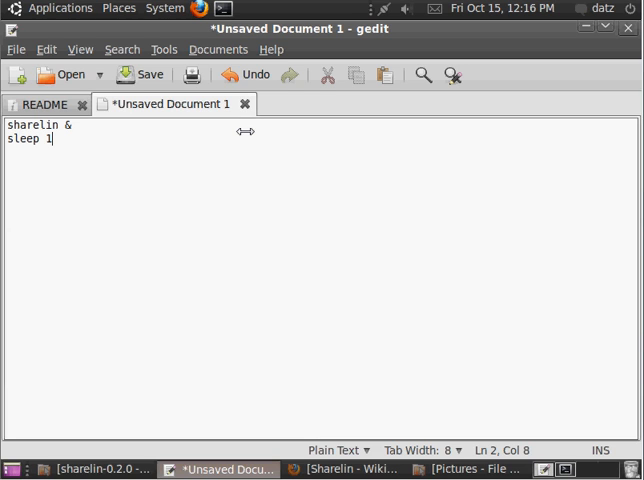
key(Return)
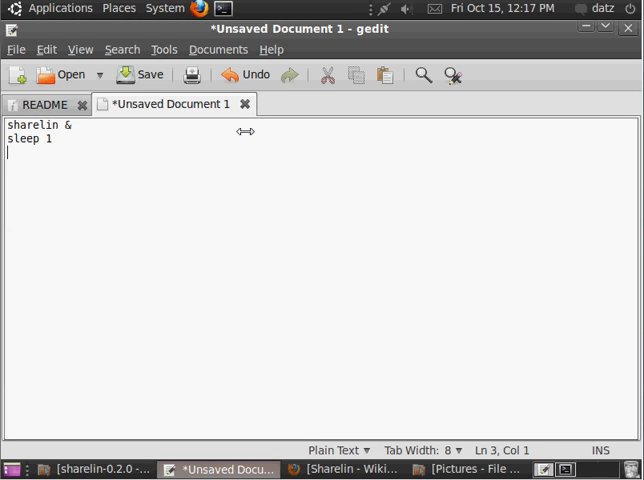
Add the final line 'firefox localhost:4000' to the script
text(f)
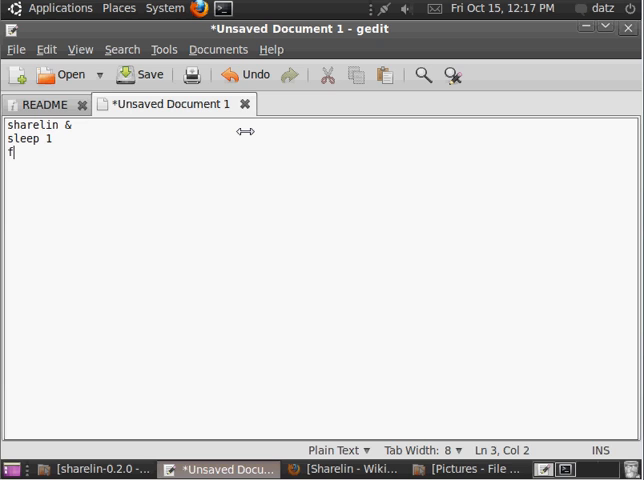
text(irefox)
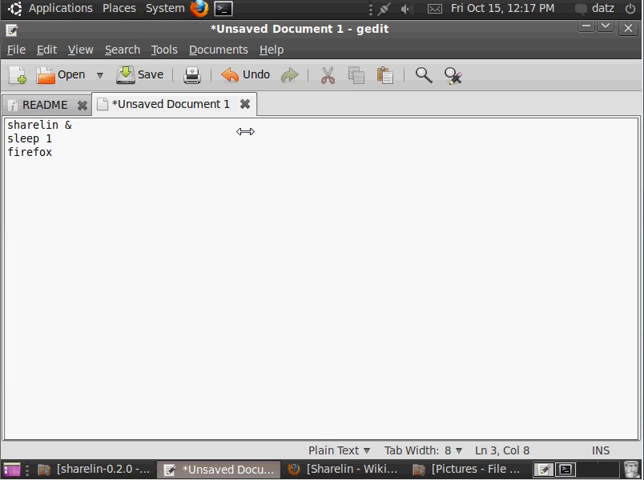
click(55, 152)
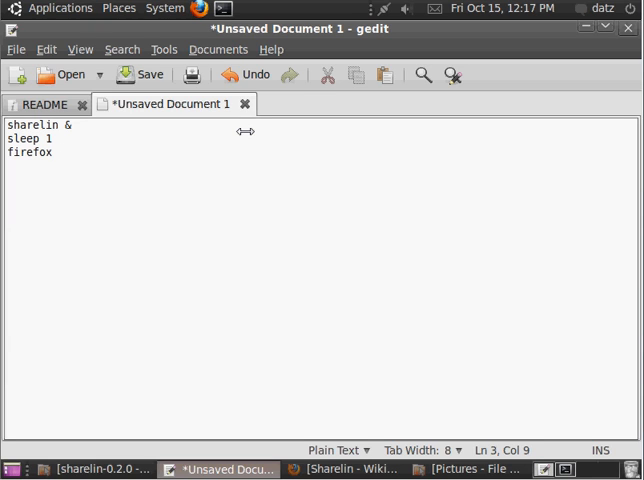
text(loc)
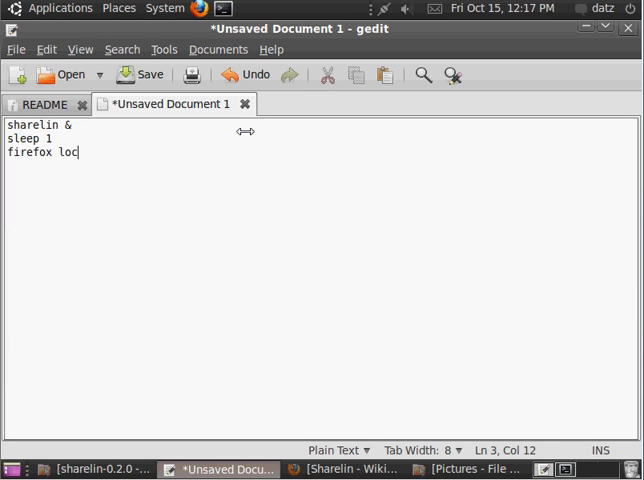
text(alhost)
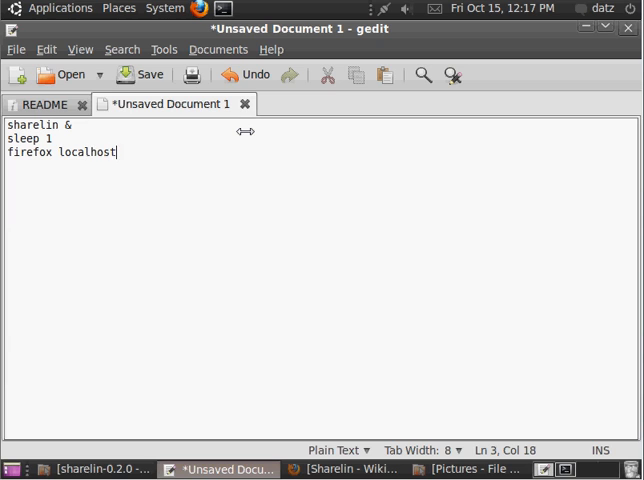
text(:4000)
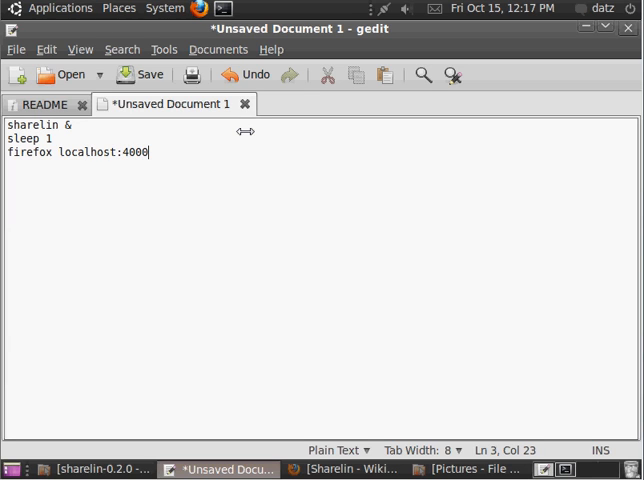
Save the script as Sharelin on the Desktop
click(140, 74)
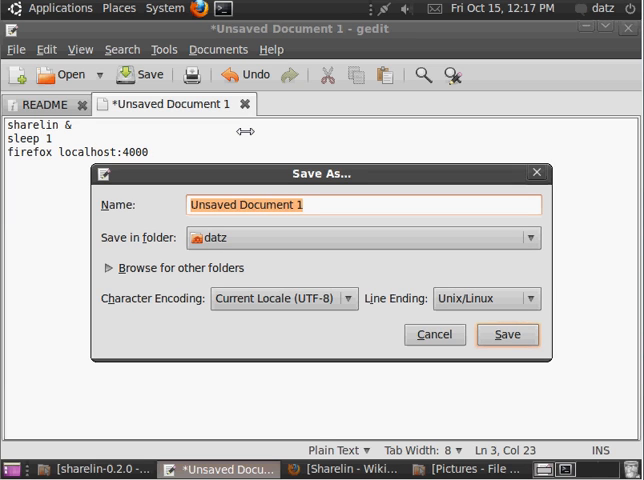
text(Sharelin)
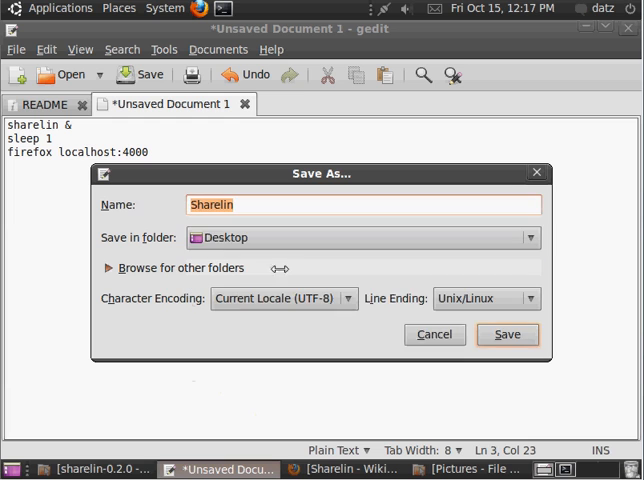
click(508, 335)
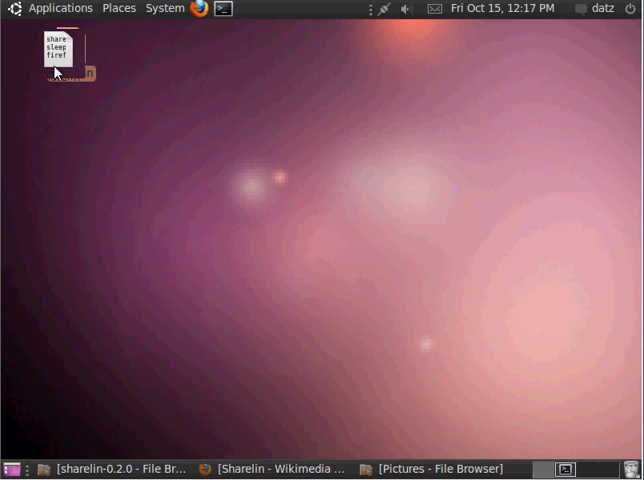
Allow the Sharelin desktop file to execute as a program via Properties > Permissions
right_click(60, 55)
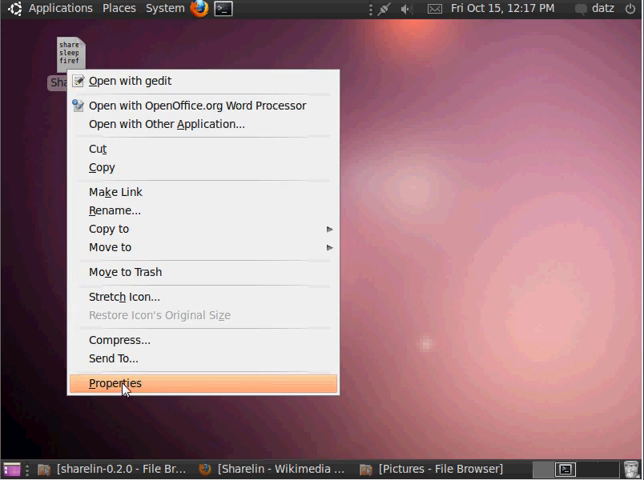
click(114, 383)
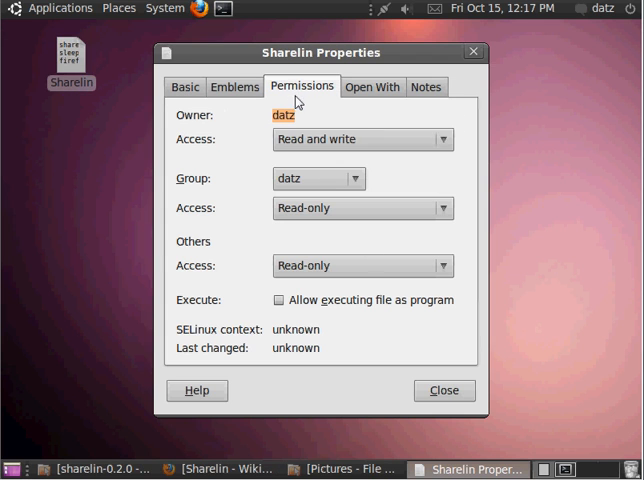
click(278, 300)
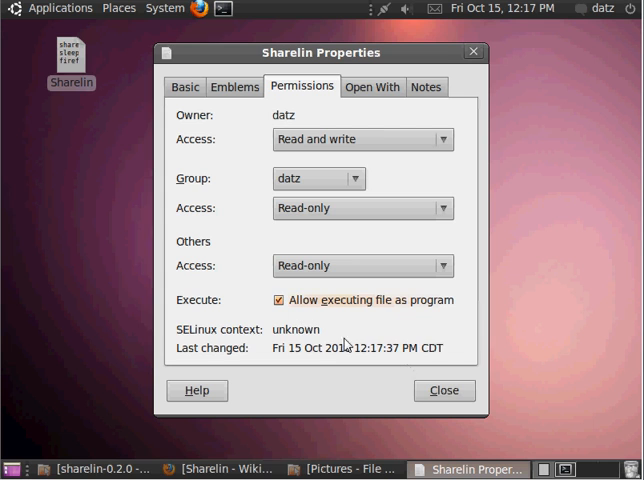
click(443, 390)
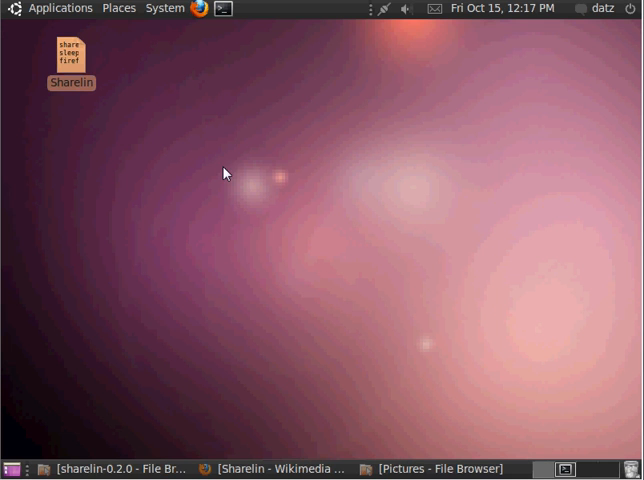
mouse_move(54, 230)
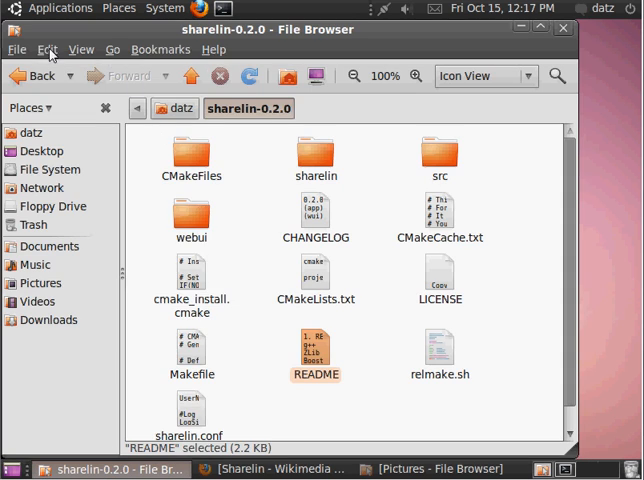
mouse_move(506, 43)
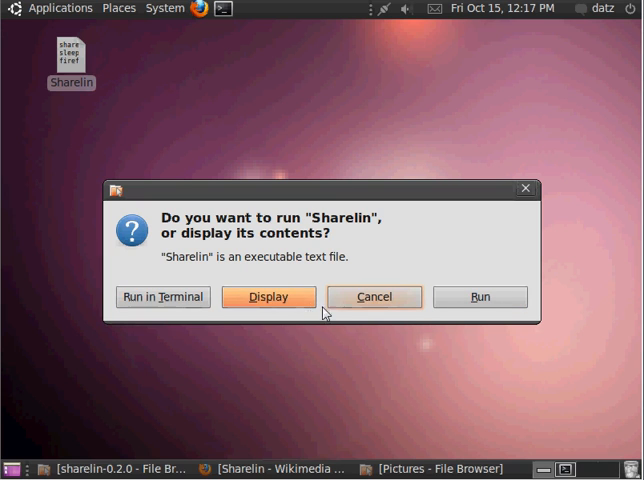
mouse_move(373, 297)
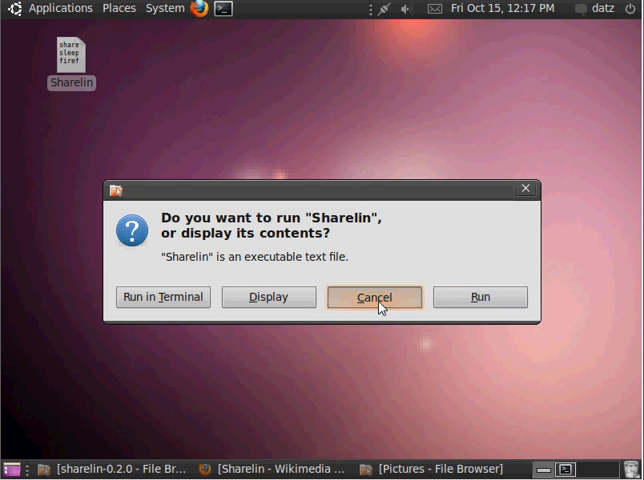
click(60, 8)
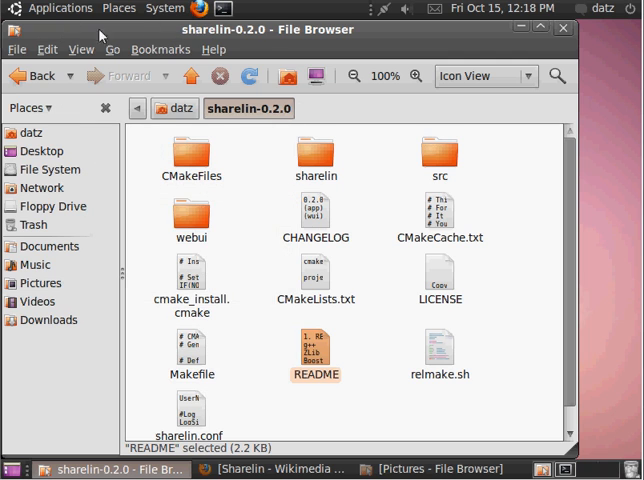
In Nautilus Preferences > Behavior, choose 'Run executable text files when they are opened'
click(46, 49)
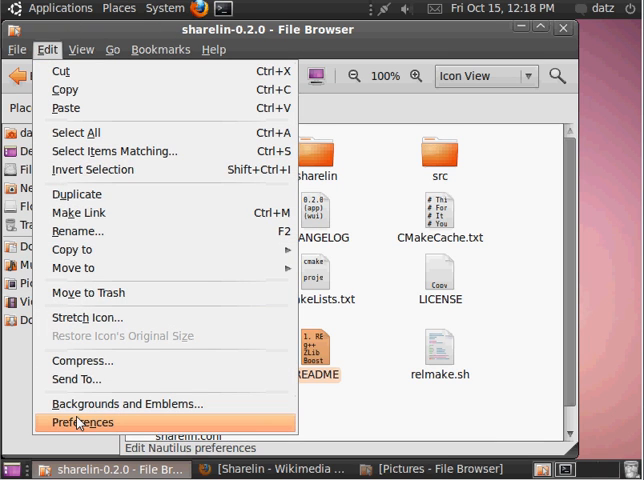
click(83, 422)
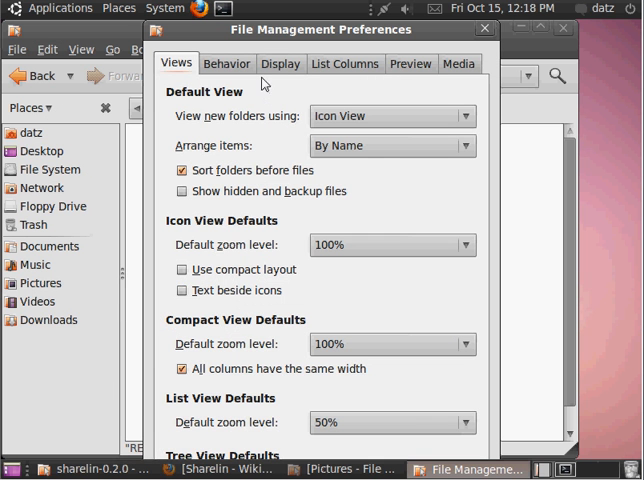
click(226, 63)
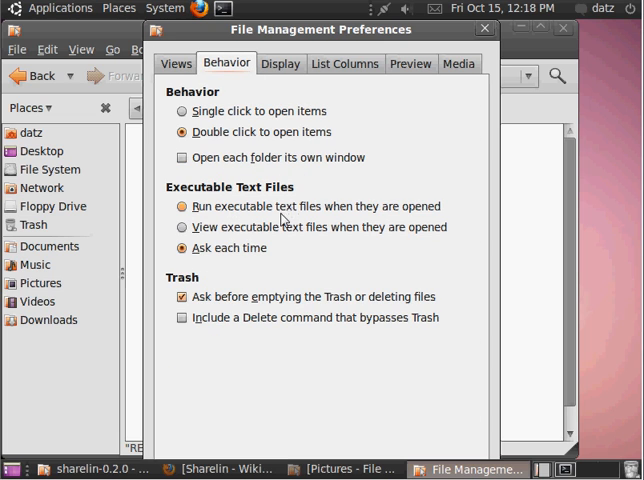
click(180, 206)
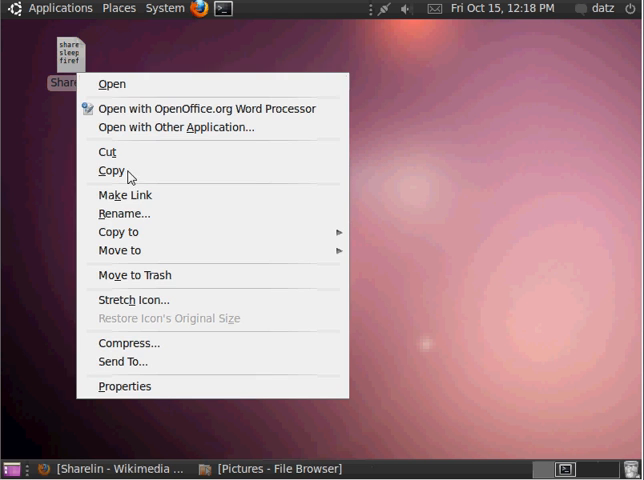
Set the desktop Sharelin file's icon to Pictures/Sharelin_logo.png in its Properties
click(123, 386)
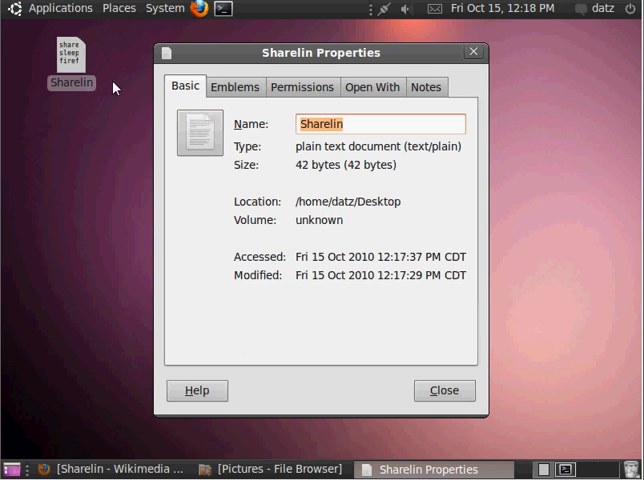
click(197, 137)
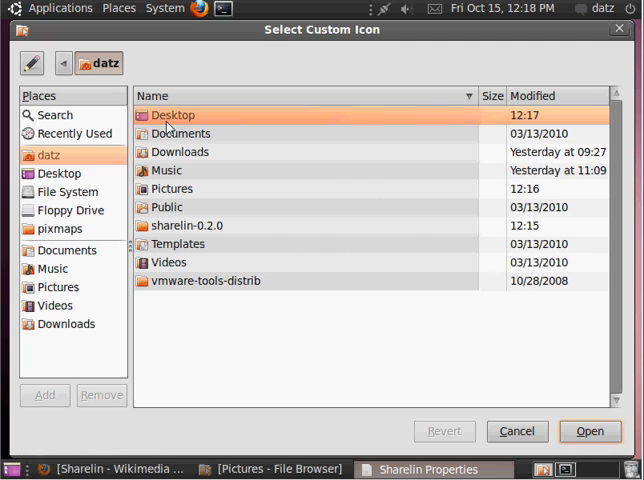
mouse_move(74, 300)
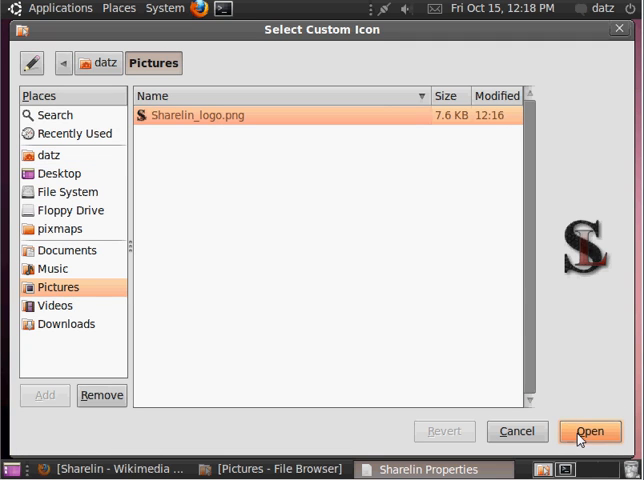
click(590, 431)
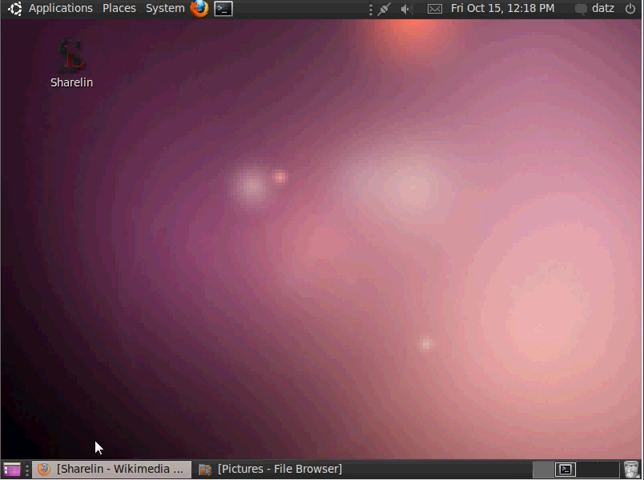
click(110, 469)
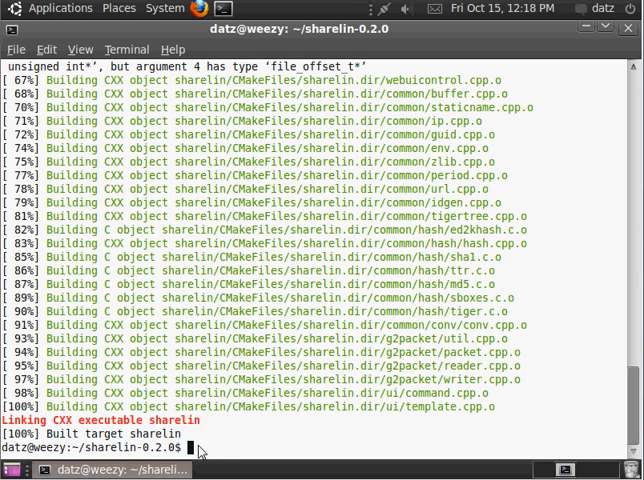
Run sudo make install in sharelin-0.2.0, installing web UI templates to /usr/local/share/sharelin
text(sudo m)
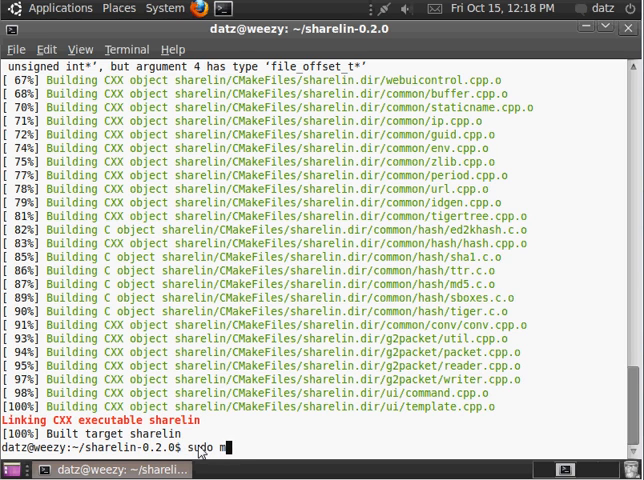
text(ake install)
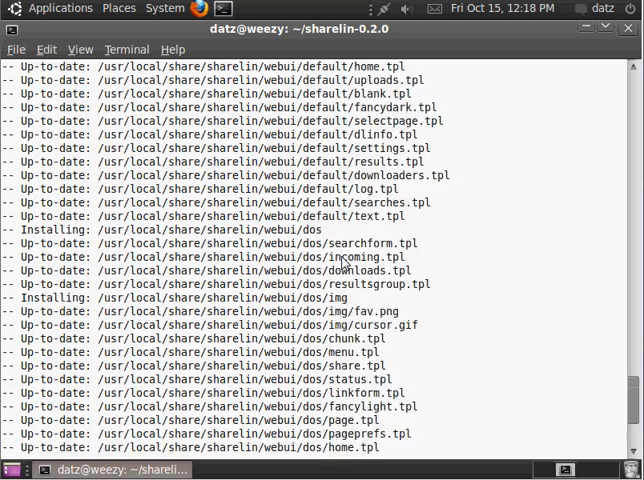
scroll(up, 3)
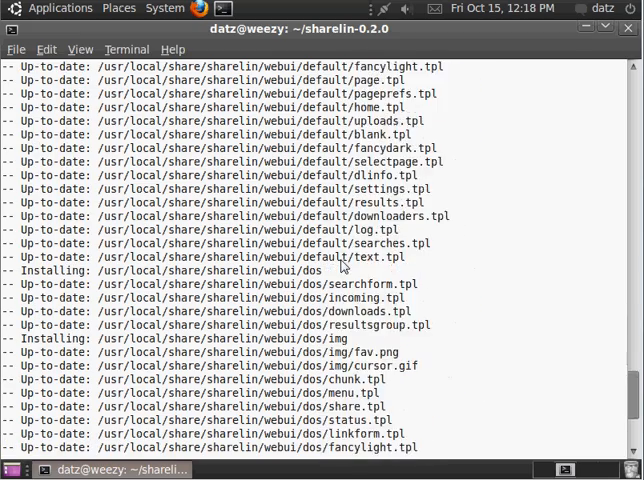
scroll(down, 3)
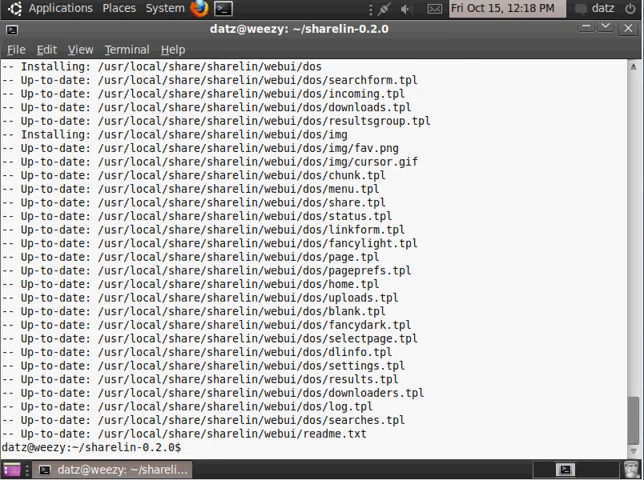
mouse_move(589, 34)
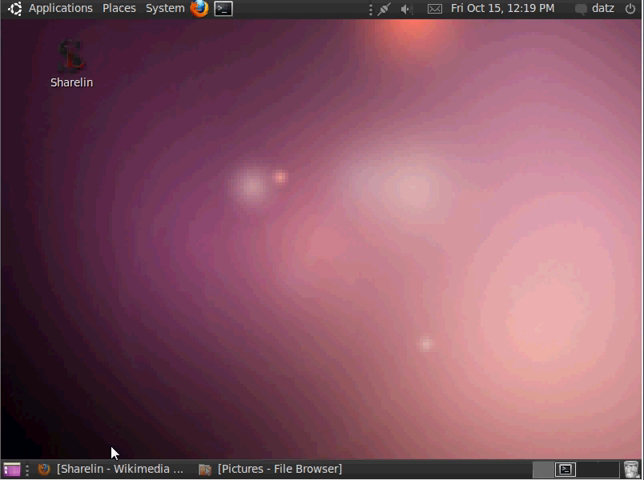
Open the home folder's sharelin-0.2.0 directory and rename sharelin.conf_sample to sharelin.conf
click(110, 469)
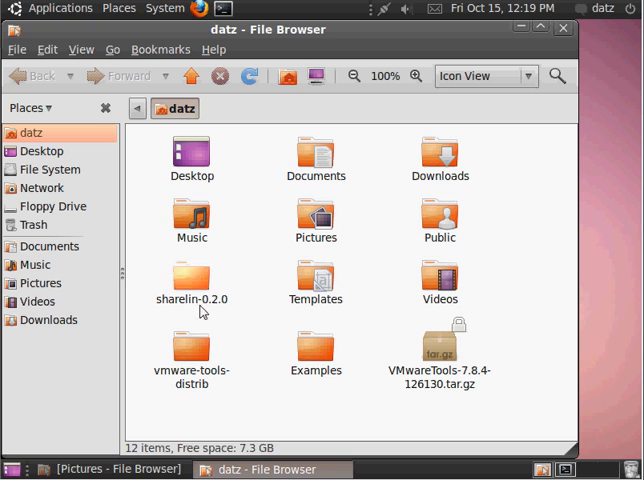
double_click(190, 280)
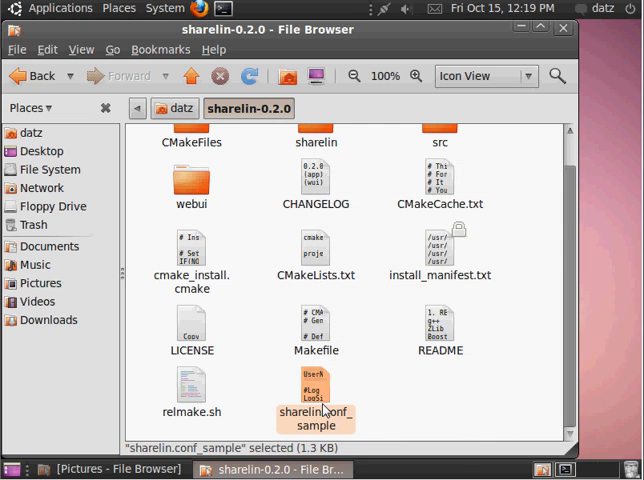
mouse_move(330, 432)
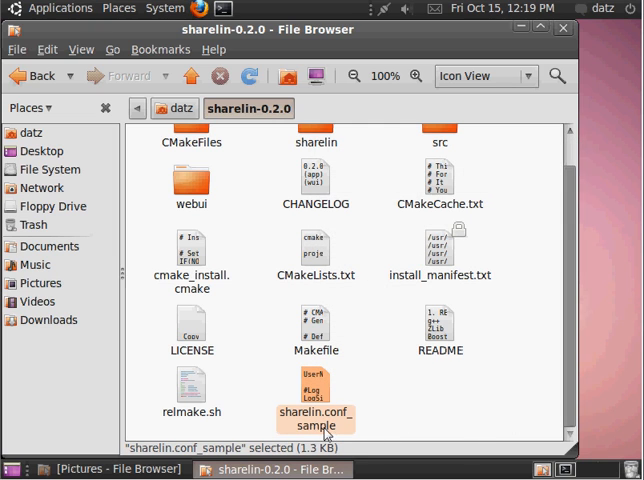
mouse_move(354, 425)
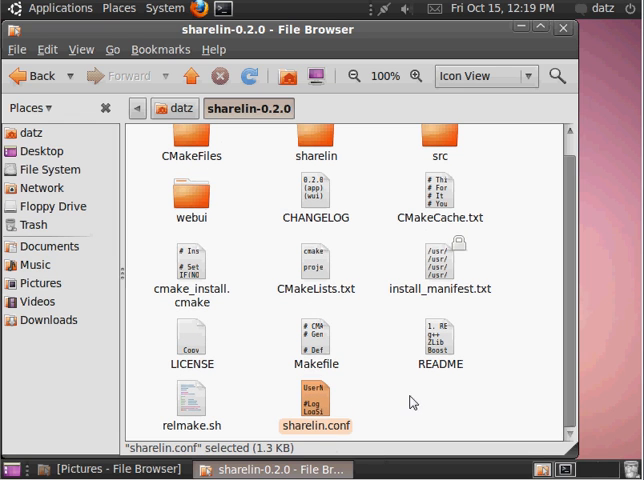
right_click(315, 425)
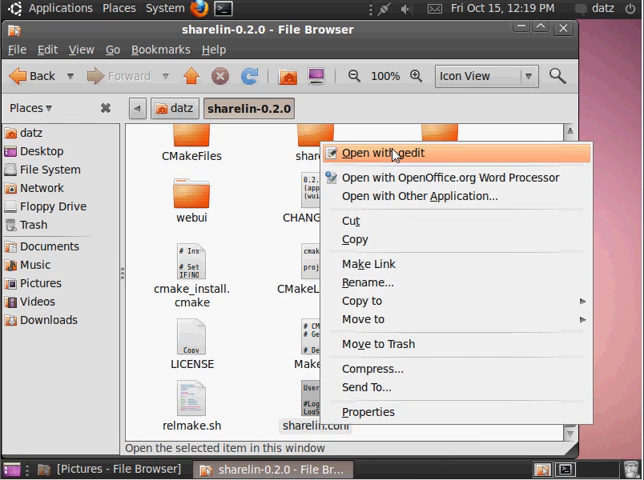
Open sharelin.conf in gedit and change MaxBWin from 64 to 264
click(379, 152)
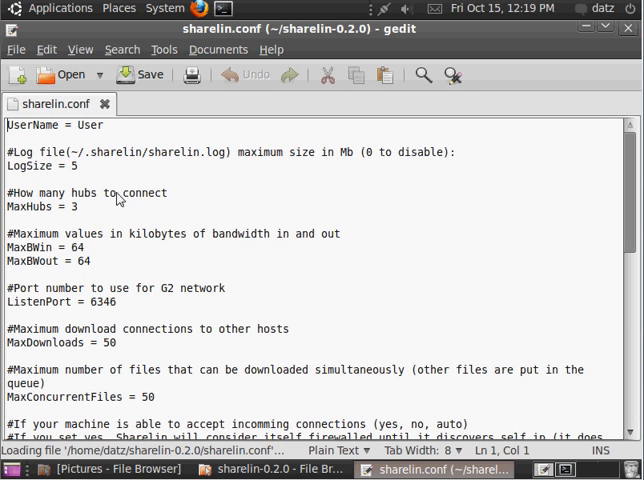
mouse_move(88, 231)
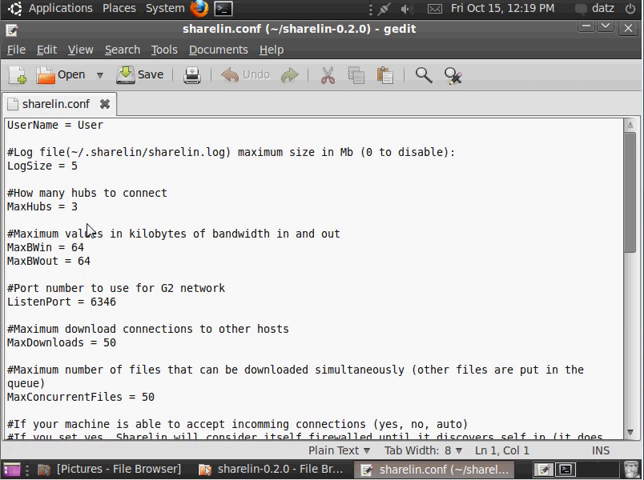
scroll(down, 3)
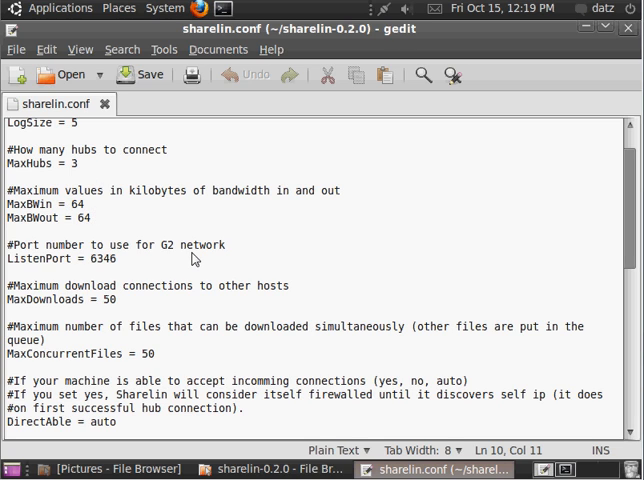
text(2)
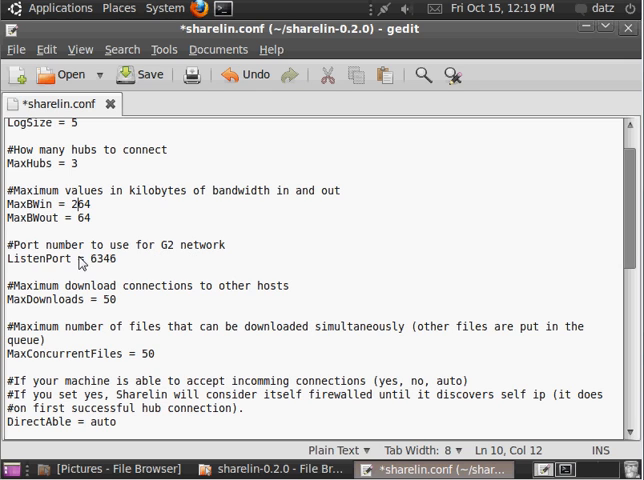
double_click(101, 258)
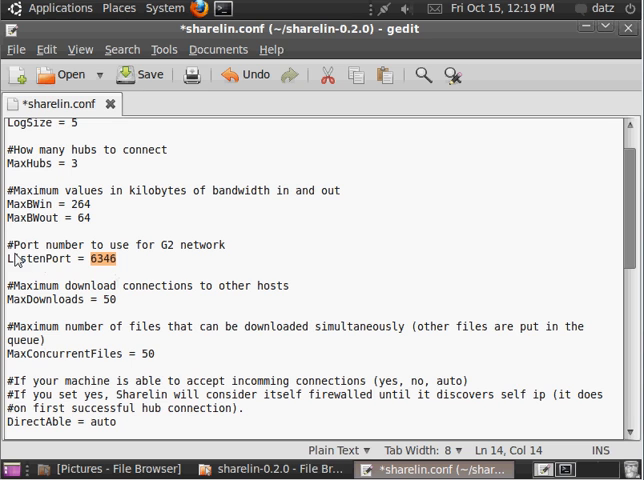
scroll(down, 3)
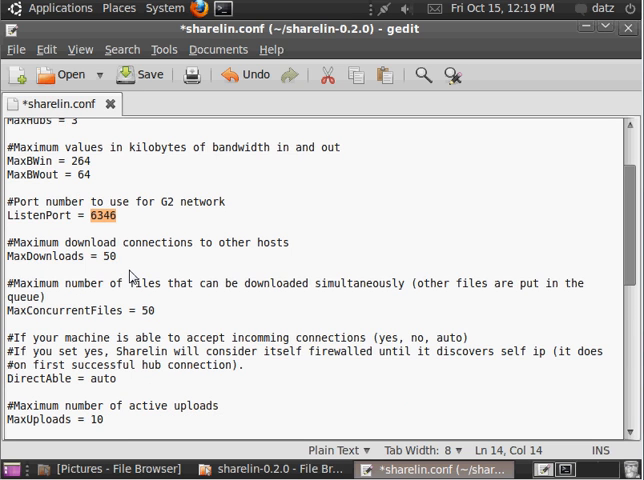
scroll(down, 3)
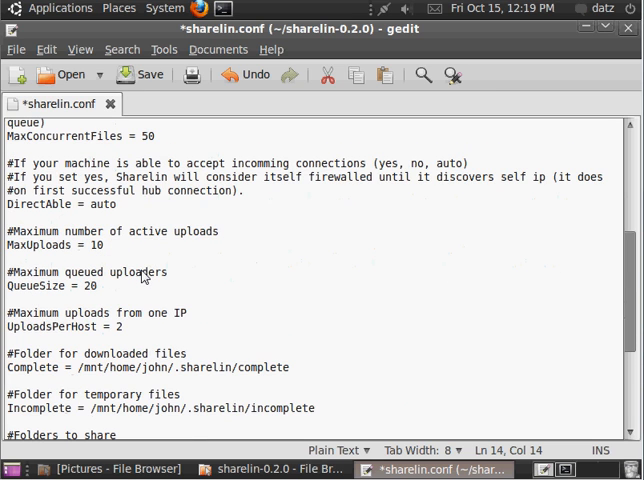
scroll(down, 3)
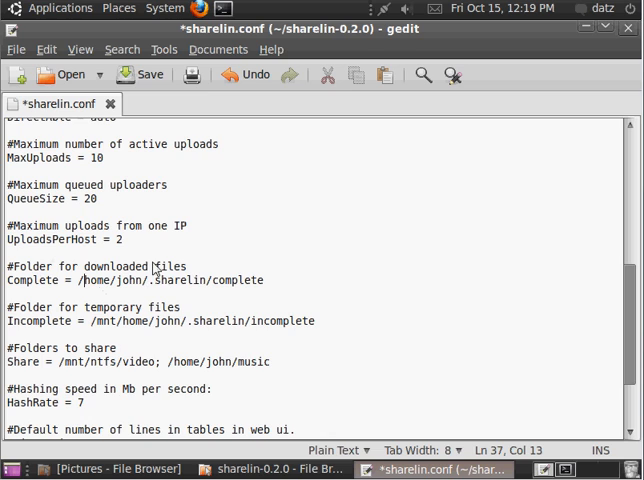
mouse_move(145, 290)
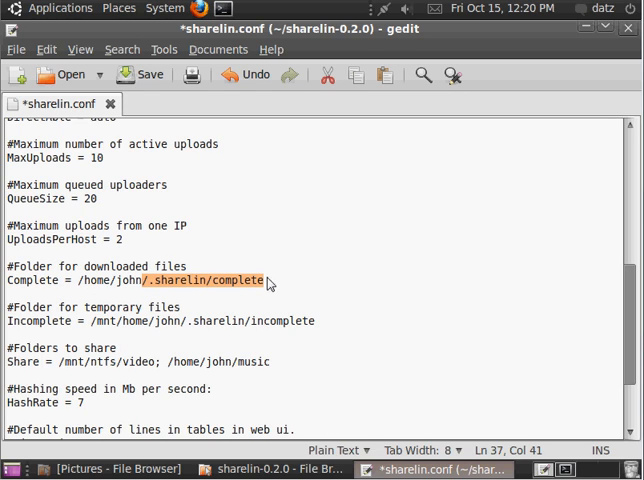
Set the Complete downloads path to /home/datz/Music
key(Delete)
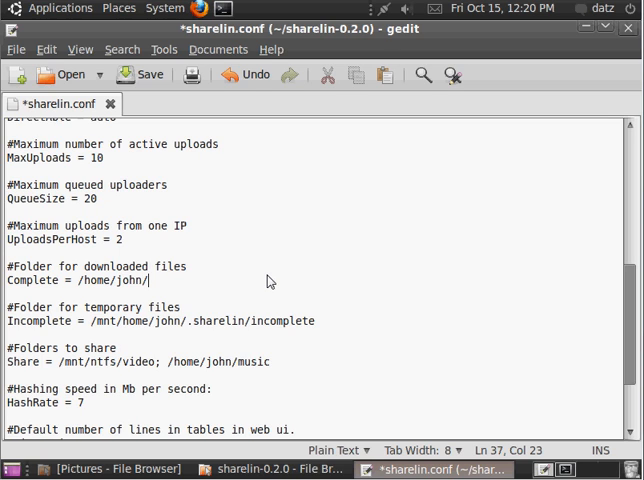
text(datz)
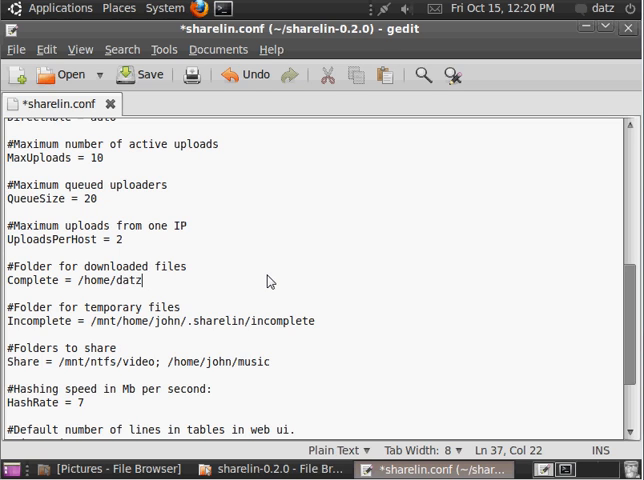
text(/Mu)
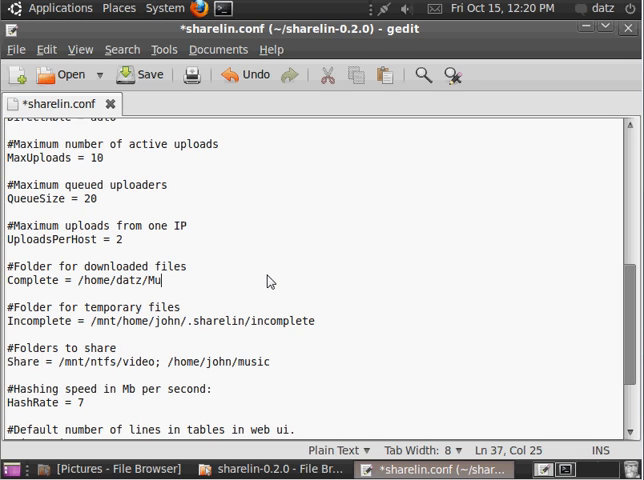
text(sic)
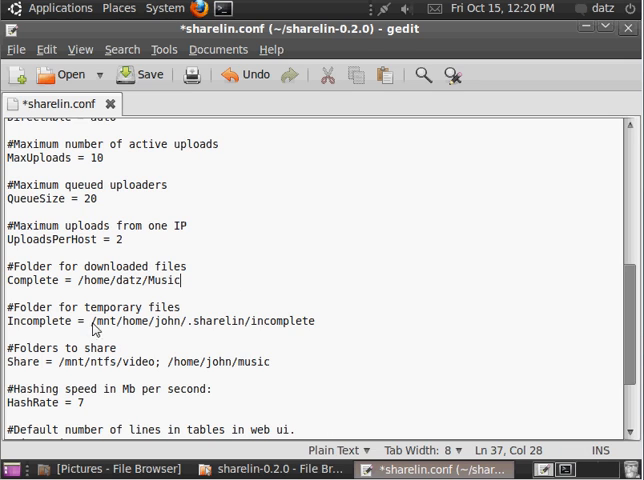
Set Incomplete to /home/datz/.sharelin/incomplete and Share to /home/datz/Music
double_click(168, 321)
text(datz)
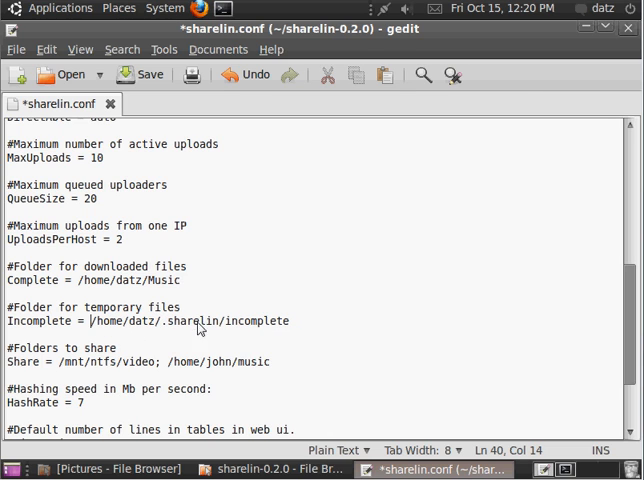
double_click(188, 321)
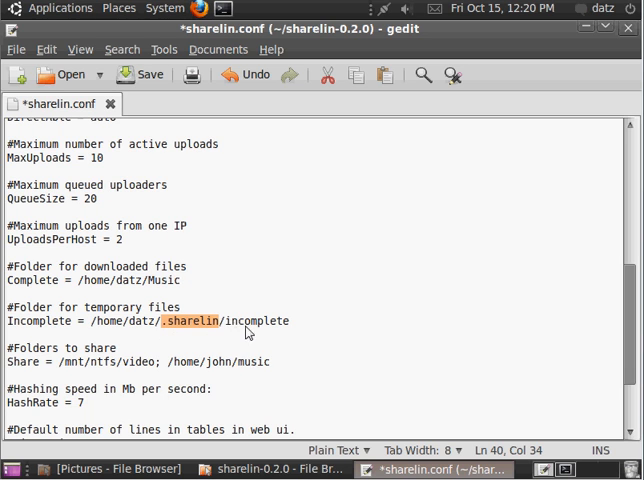
scroll(down, 3)
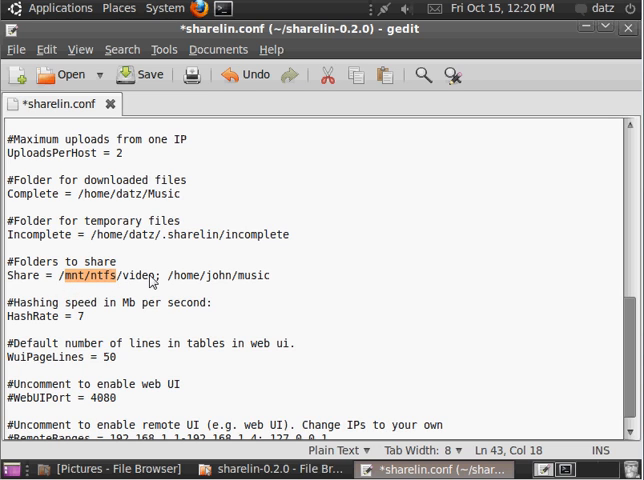
text(/home/datz)
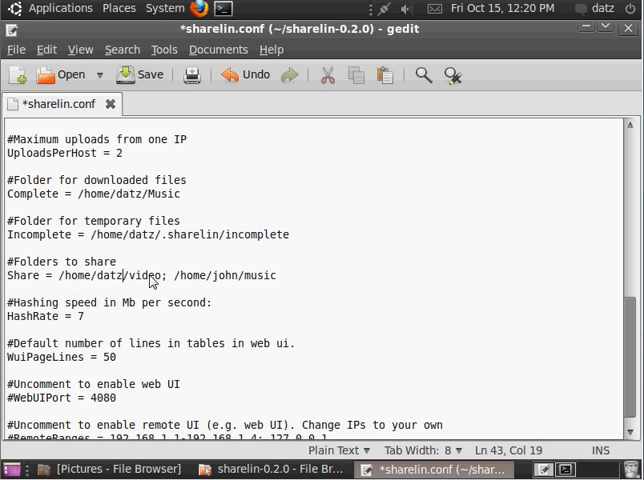
mouse_move(163, 281)
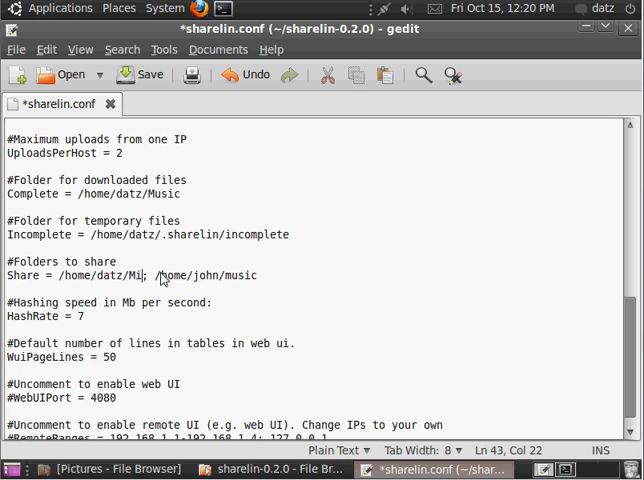
text(sic)
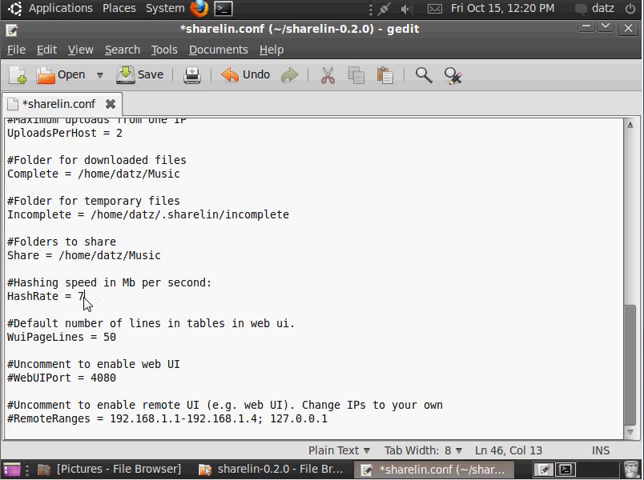
Uncomment WebUIPort 4000 and RemoteRanges 192.168.1.1-192.168.1.140; 127.0.0.1 in sharelin.conf
double_click(128, 282)
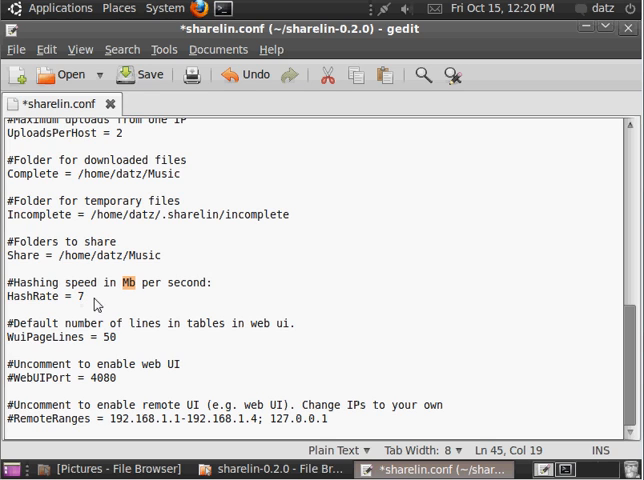
mouse_move(102, 347)
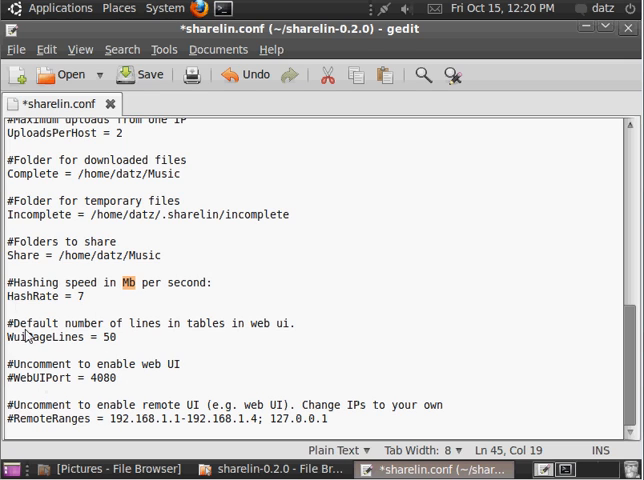
mouse_move(15, 388)
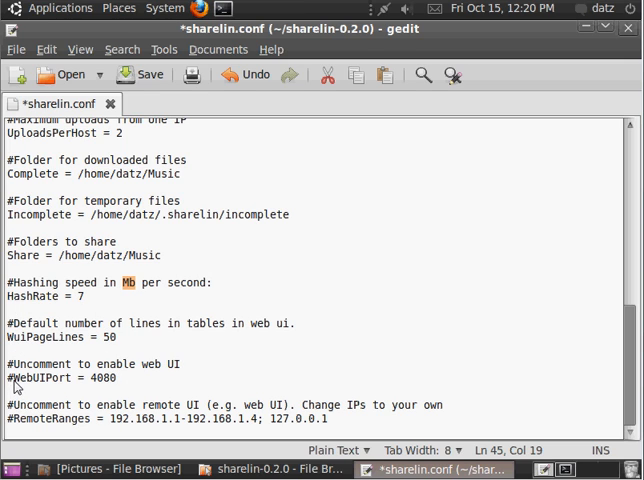
click(62, 388)
text(0)
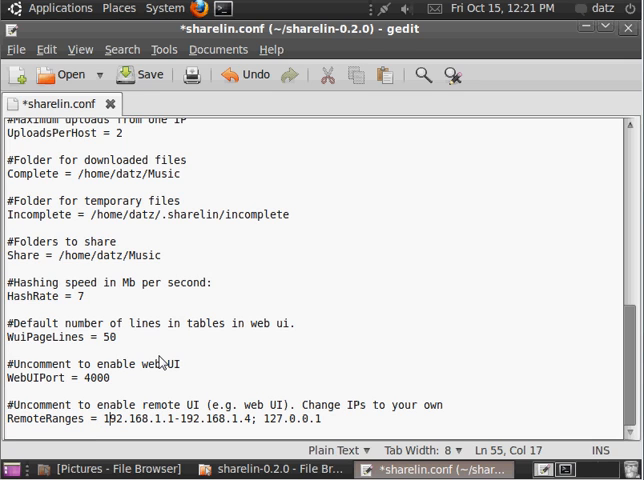
click(267, 419)
text(140)
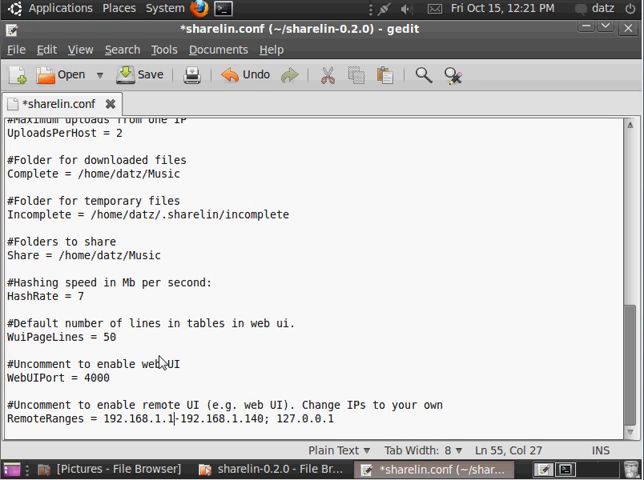
click(271, 469)
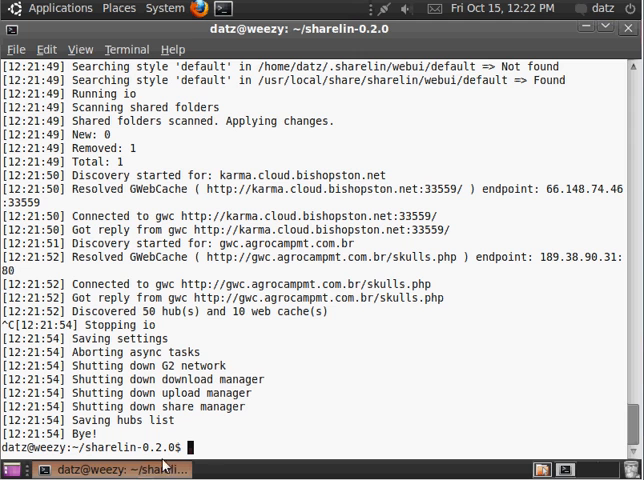
mouse_move(275, 391)
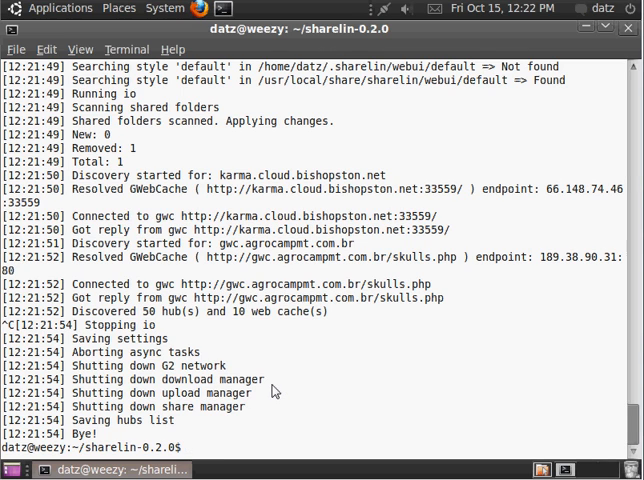
Start a named screen session with screen -S in the terminal
text(screen -S)
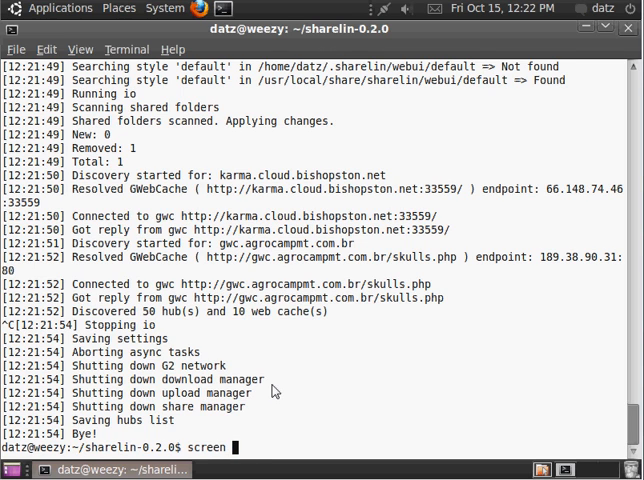
text(-)
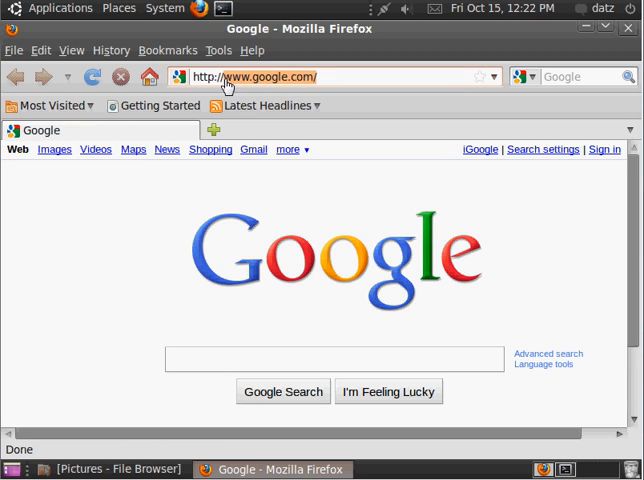
text(http://localhost)
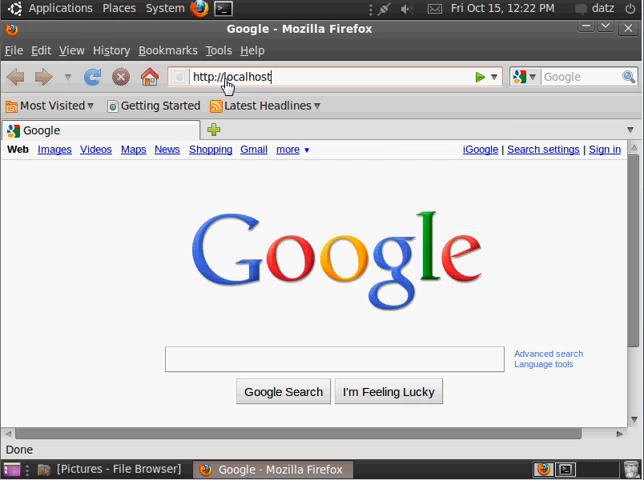
text(:4000)
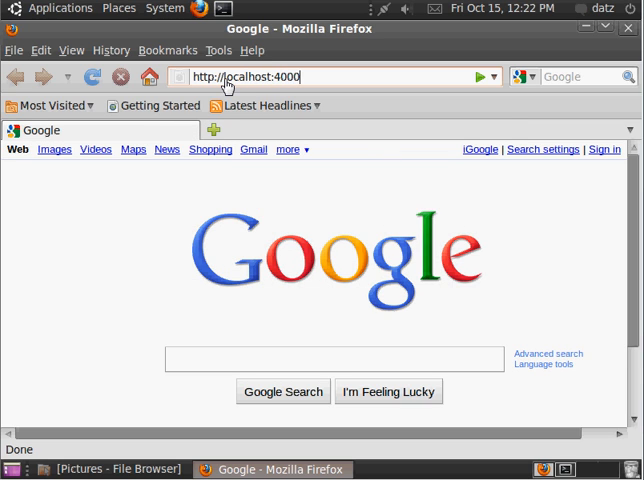
key(Return)
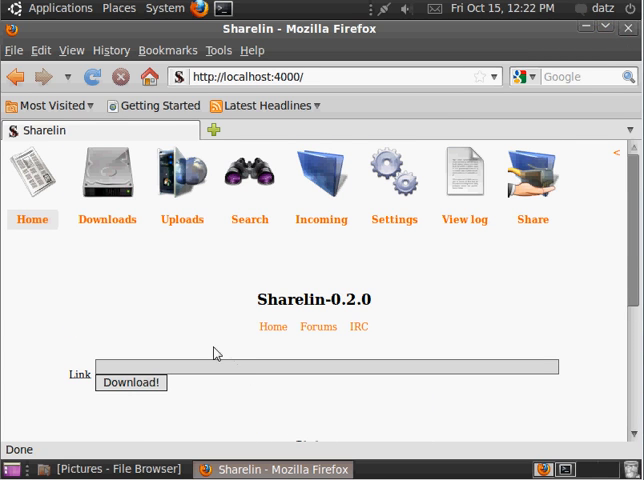
scroll(down, 3)
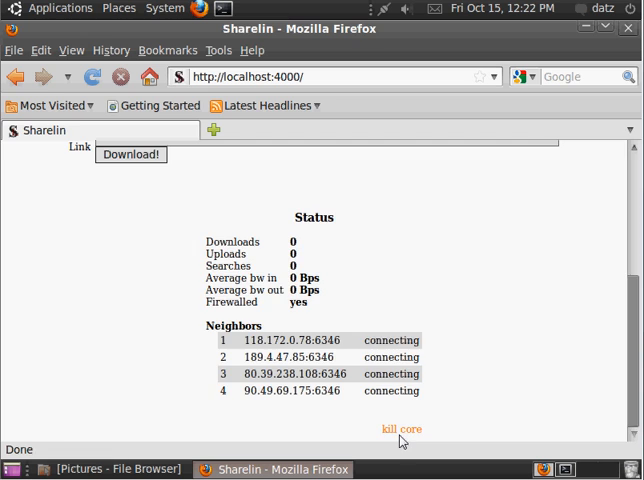
click(628, 28)
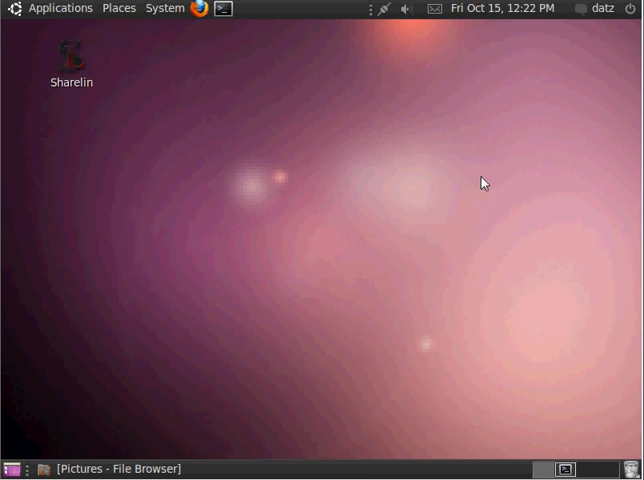
Return to the terminal and reattach the Sharelin screen session with screen -r
click(120, 469)
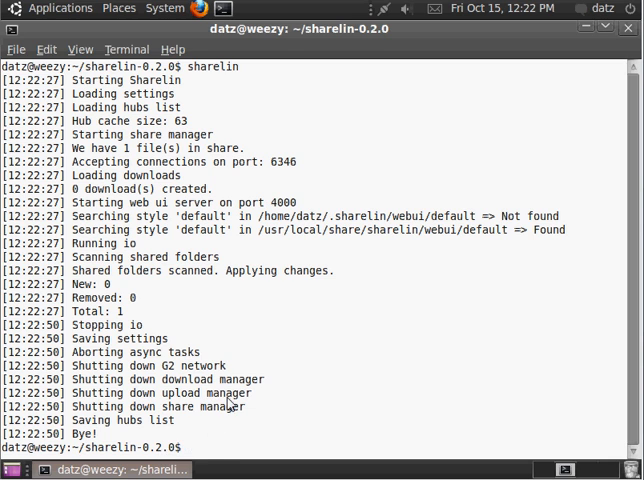
text(screen -r)
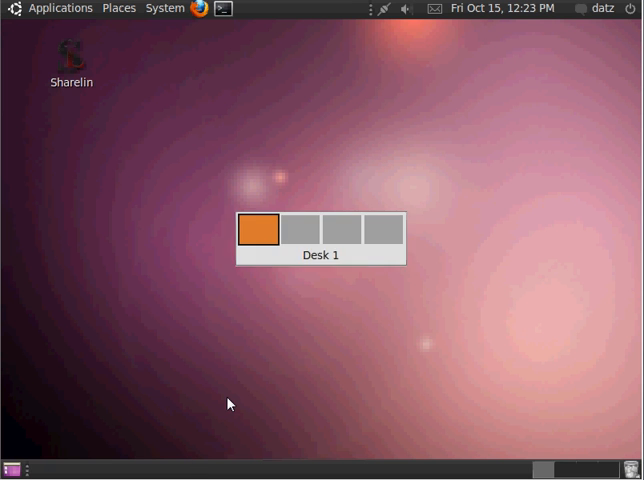
right_click(70, 55)
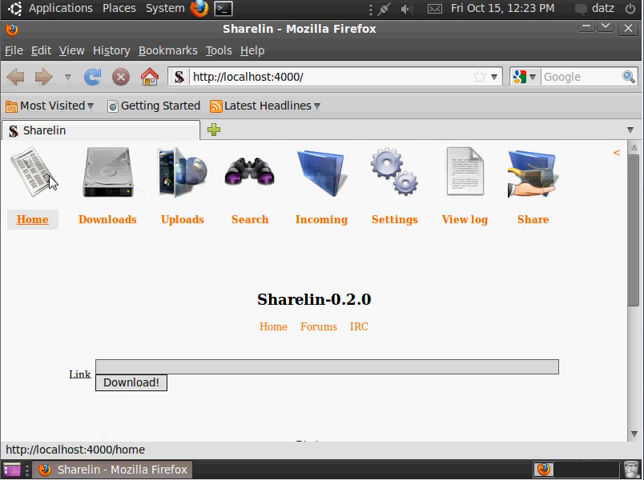
mouse_move(40, 185)
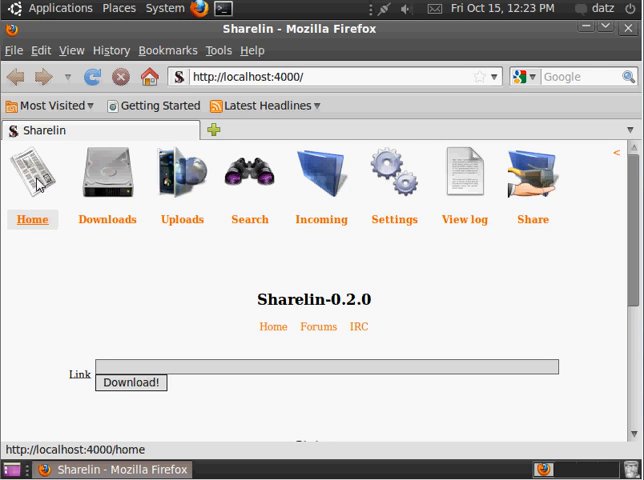
Reload localhost:4000 and scroll to Status, which shows four new neighbors connecting
click(340, 76)
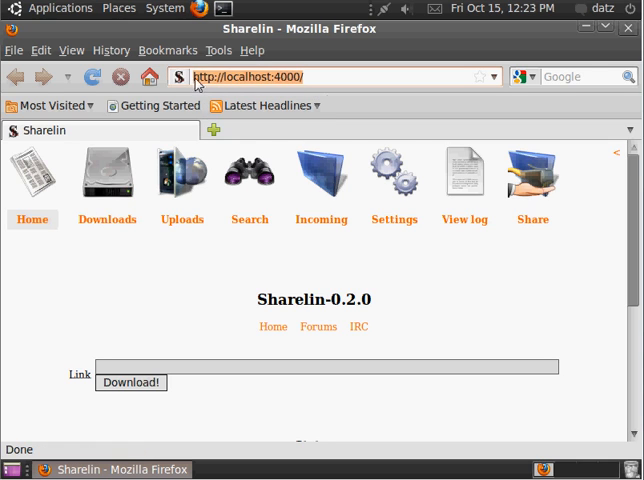
scroll(down, 3)
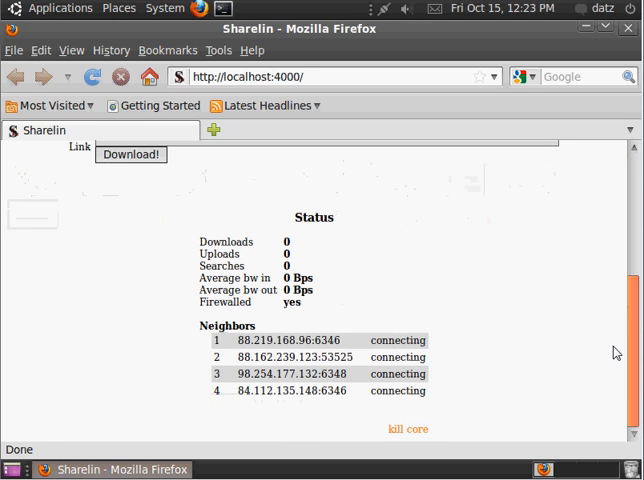
mouse_move(348, 311)
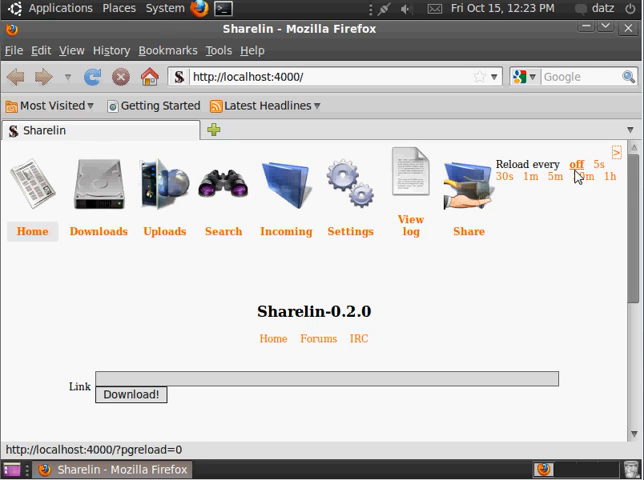
Try the 5-second auto-reload, which returns a 503 error, then go back home
click(605, 164)
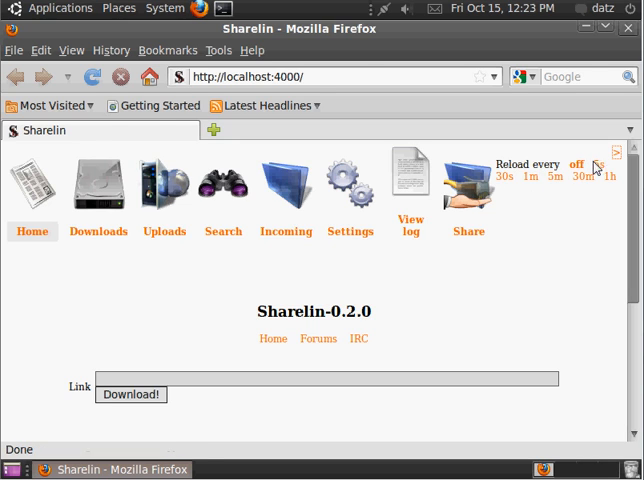
click(592, 168)
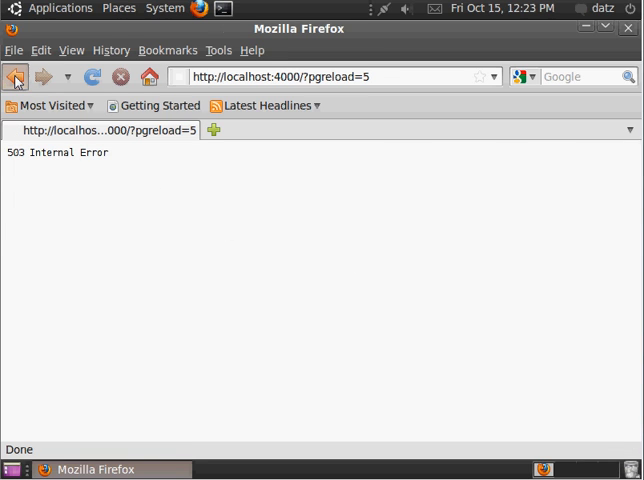
mouse_move(343, 229)
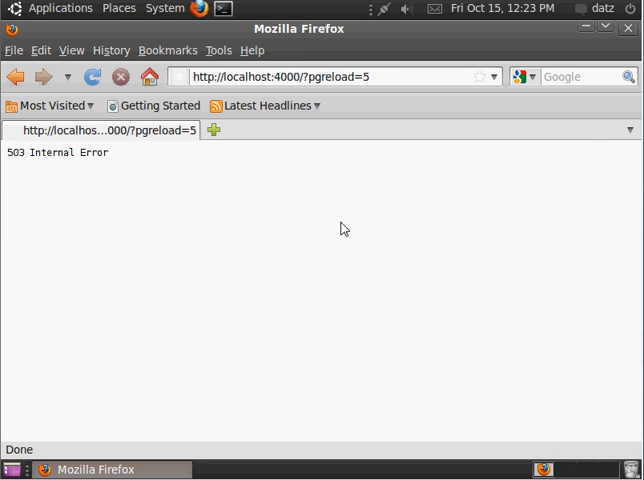
mouse_move(15, 76)
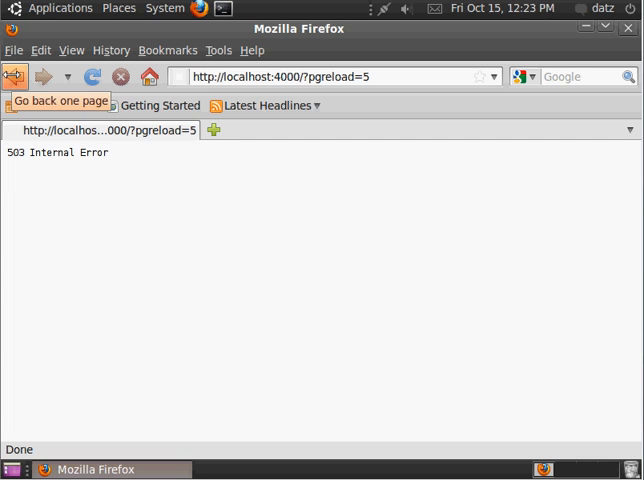
click(16, 76)
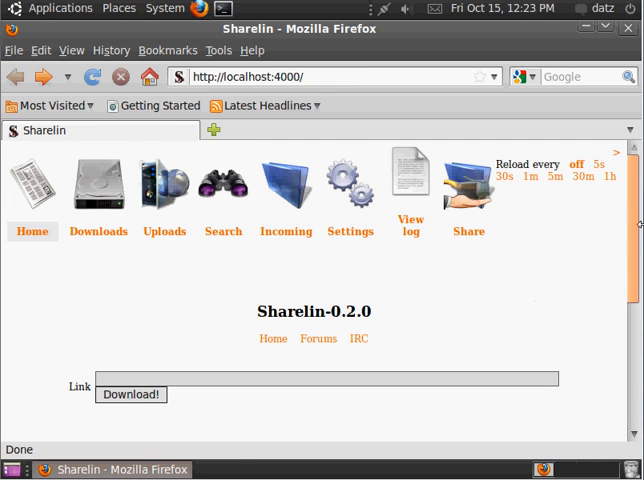
mouse_move(410, 224)
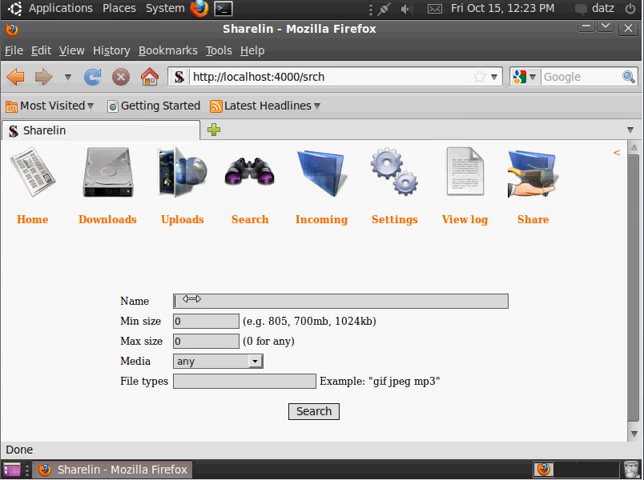
Enter 'shareaza', then review Settings: listen port 6346, 264/64 kbps, Music folder shared
text(shareaza)
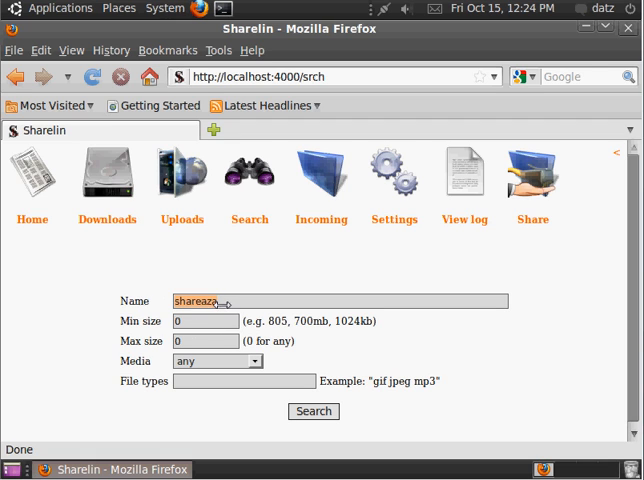
click(393, 180)
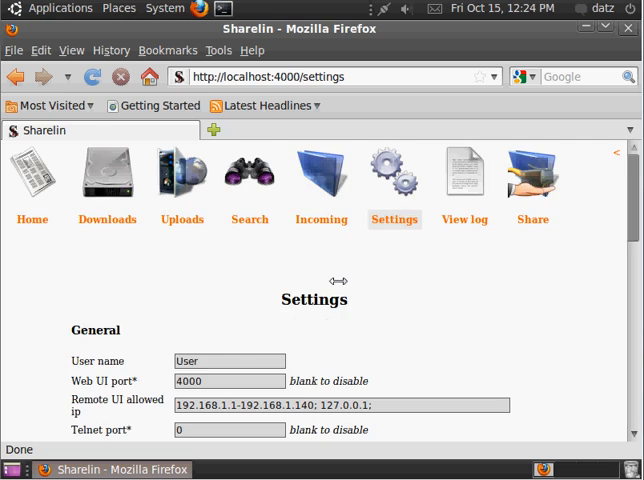
scroll(down, 3)
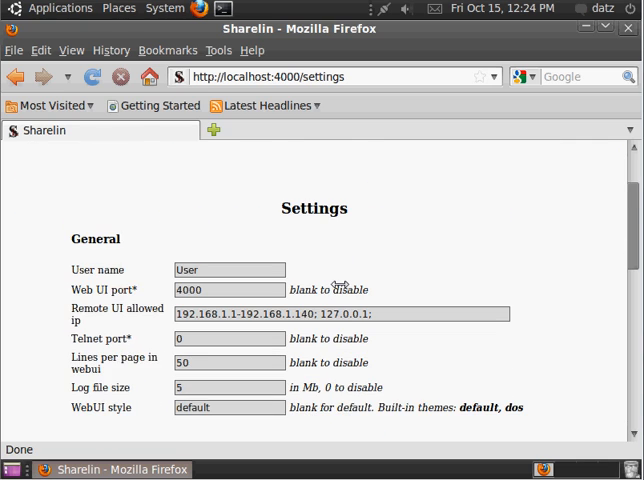
scroll(down, 3)
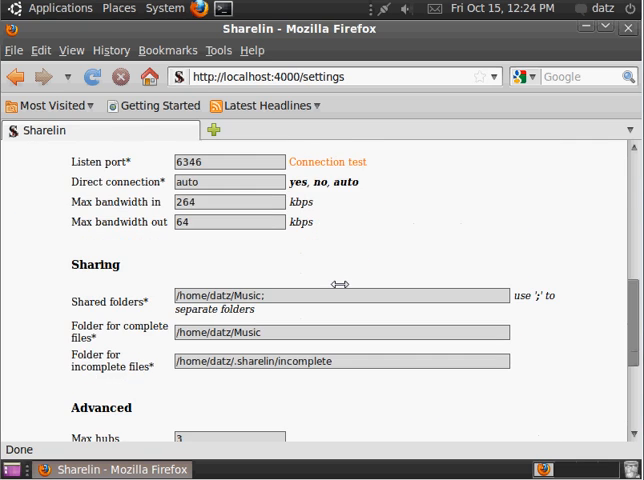
scroll(down, 3)
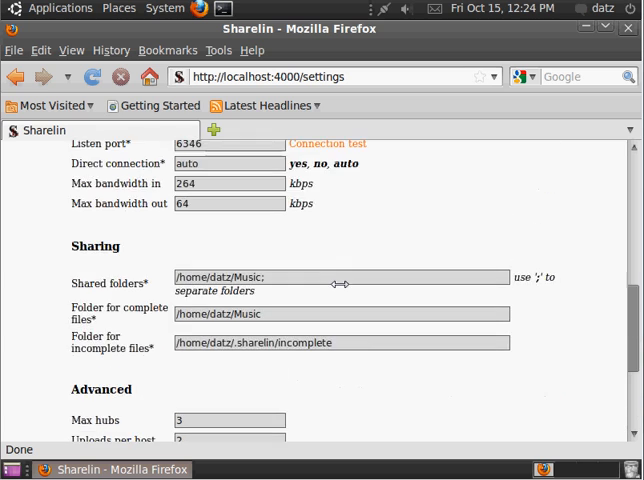
scroll(up, 3)
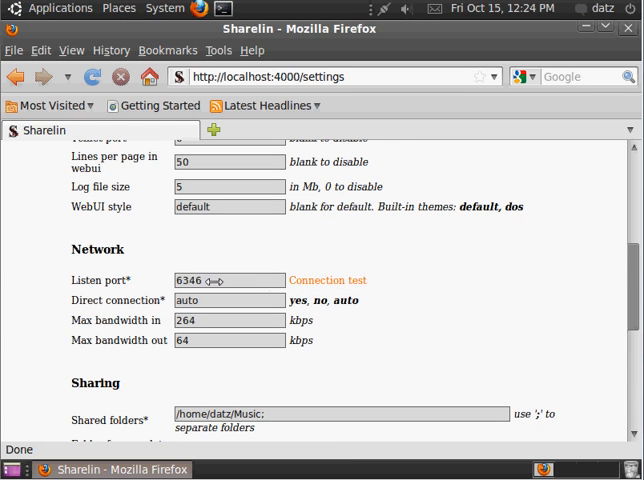
Run the connection test for port 6346, confirm TCP and UDP work, and close it
click(327, 280)
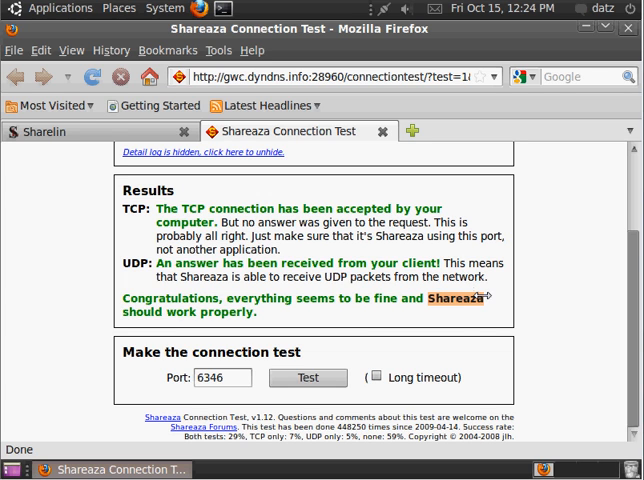
scroll(up, 3)
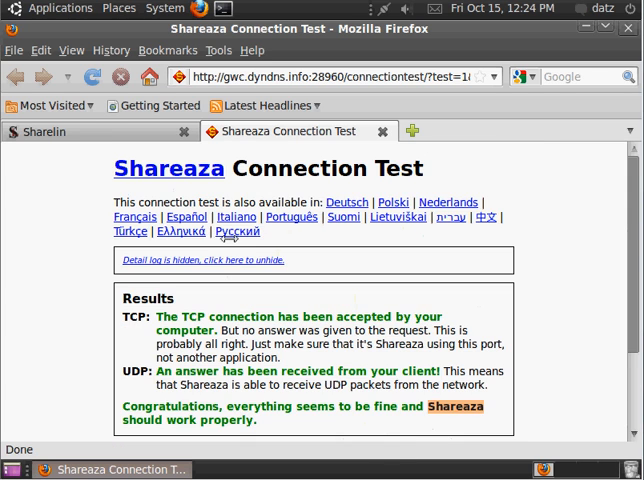
click(60, 131)
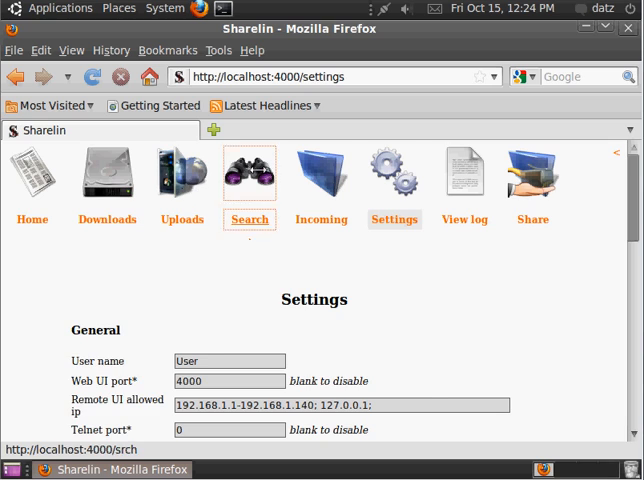
Search for 'shareaza' with a 2 MB minimum and view the results list
click(249, 174)
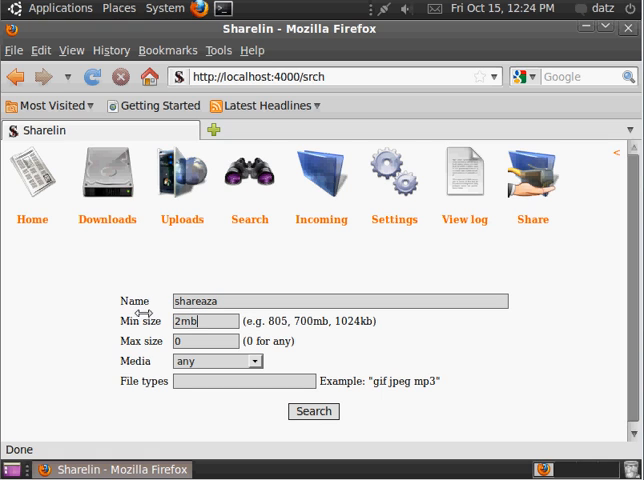
mouse_move(245, 382)
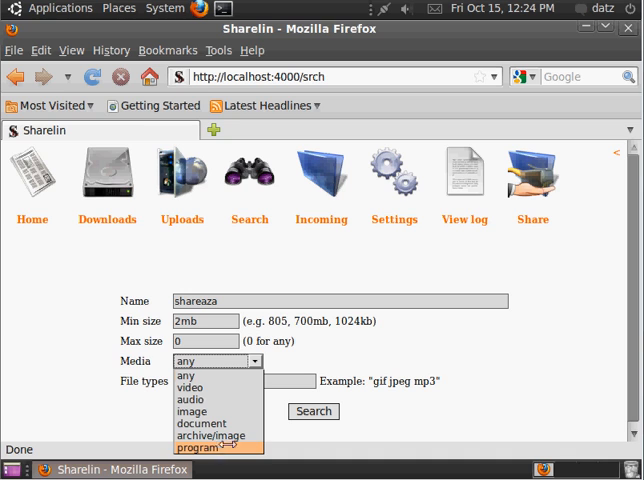
click(313, 411)
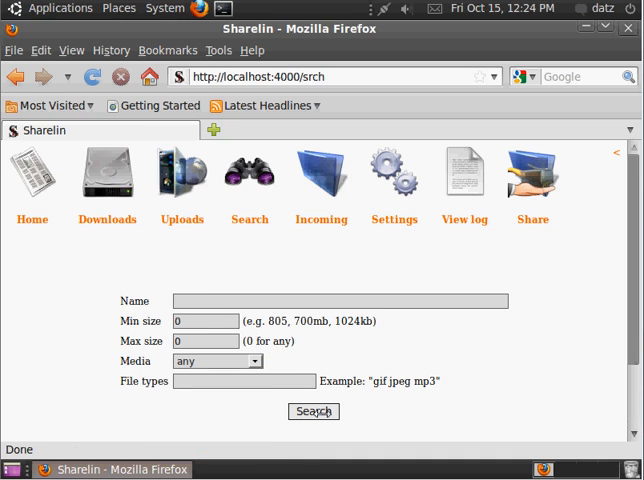
click(617, 152)
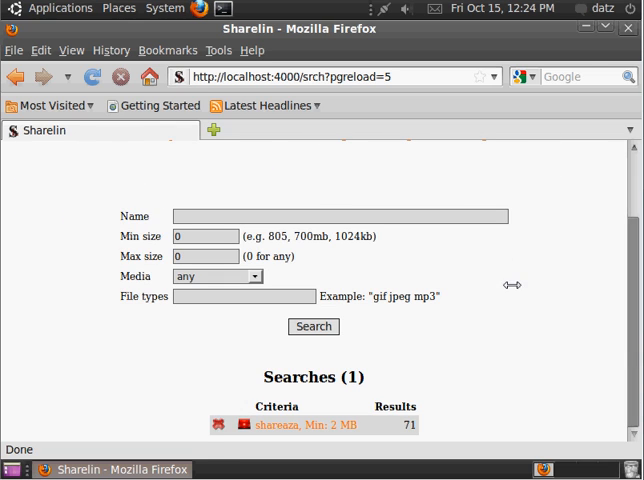
mouse_move(407, 433)
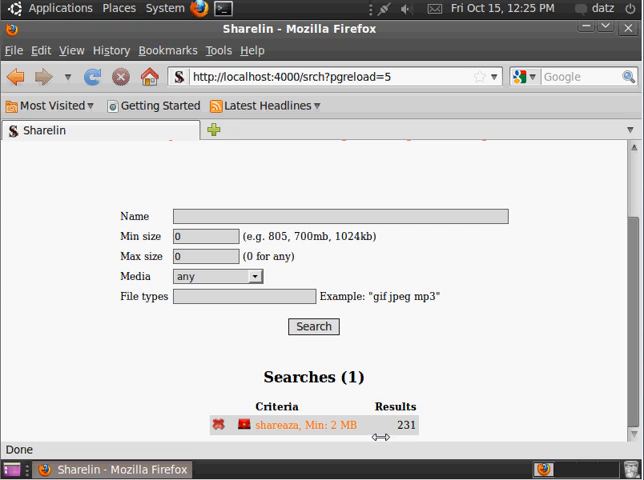
mouse_move(283, 449)
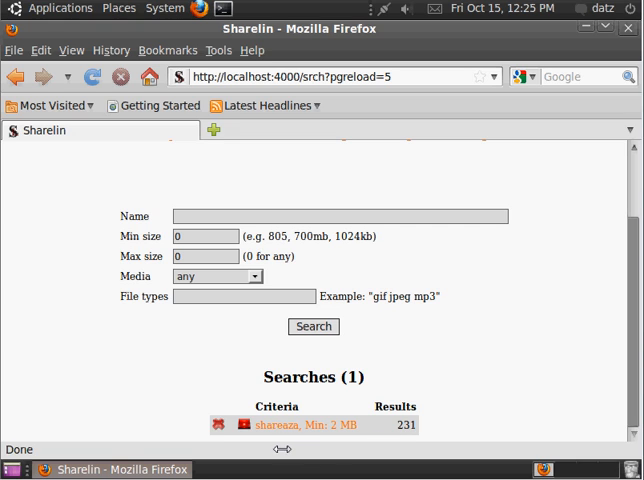
click(306, 425)
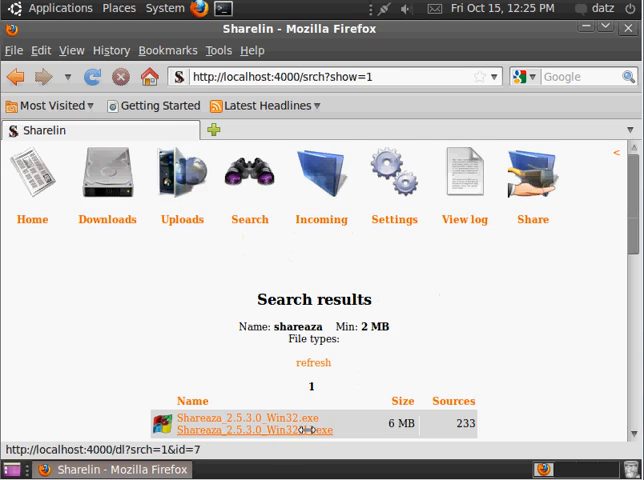
Add the Shareaza_2.5.3.0_Win32.exe result (6 MB) to Downloads
scroll(down, 3)
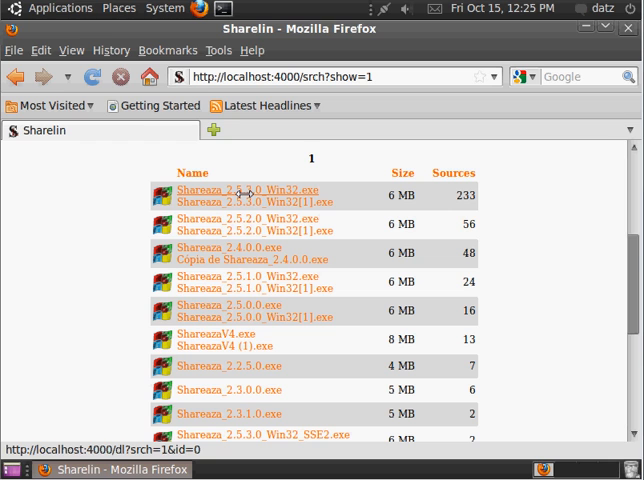
click(254, 191)
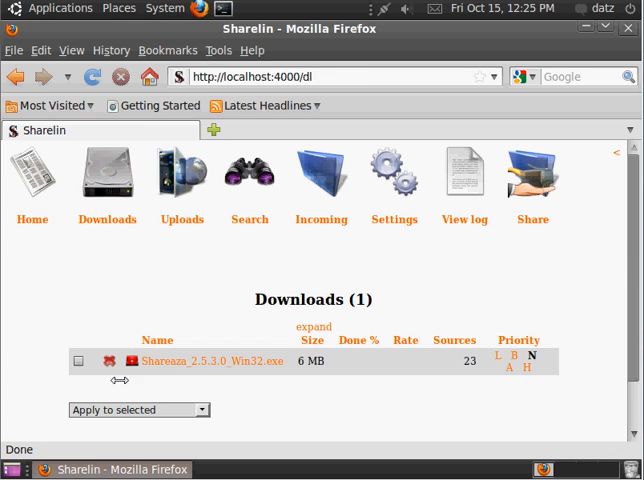
mouse_move(584, 195)
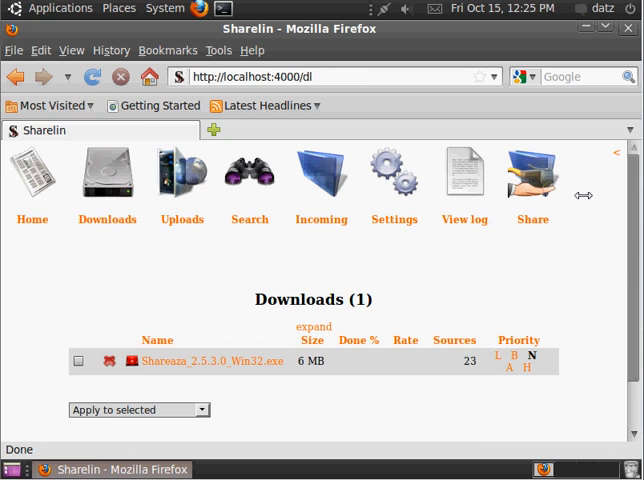
Refresh Downloads and view the Shareaza download details at 35%, its sources and file map
click(617, 152)
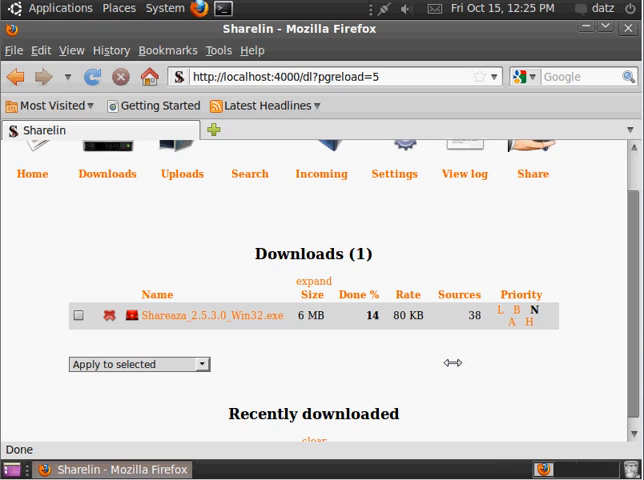
mouse_move(185, 316)
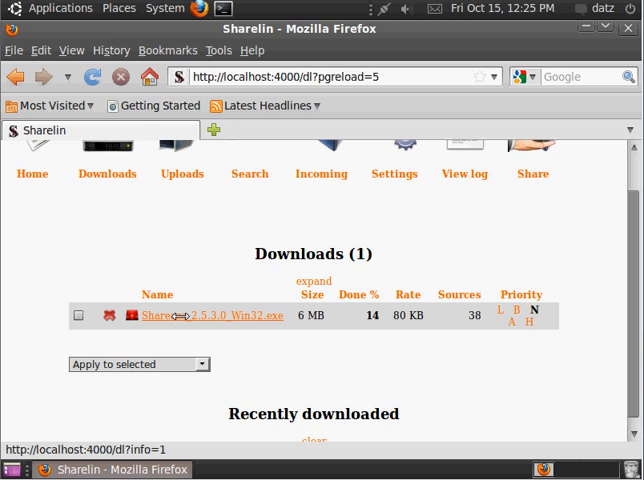
click(208, 316)
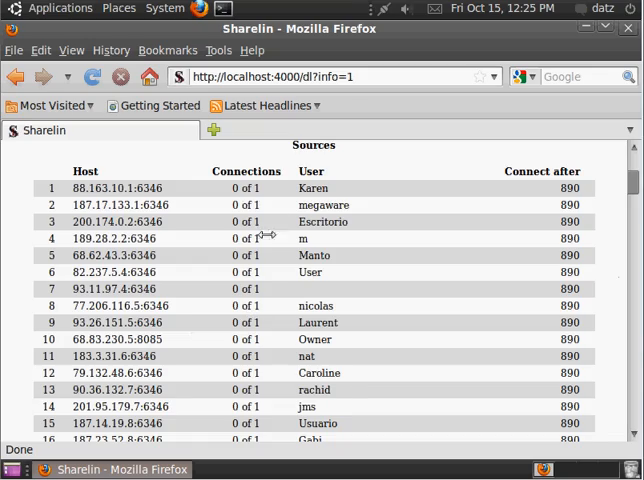
scroll(down, 3)
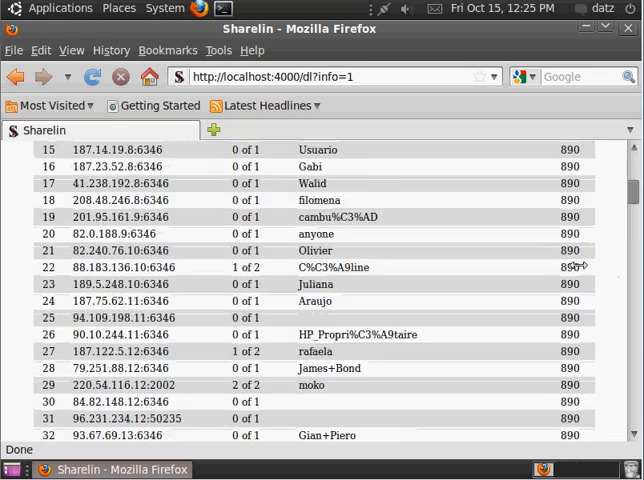
scroll(down, 3)
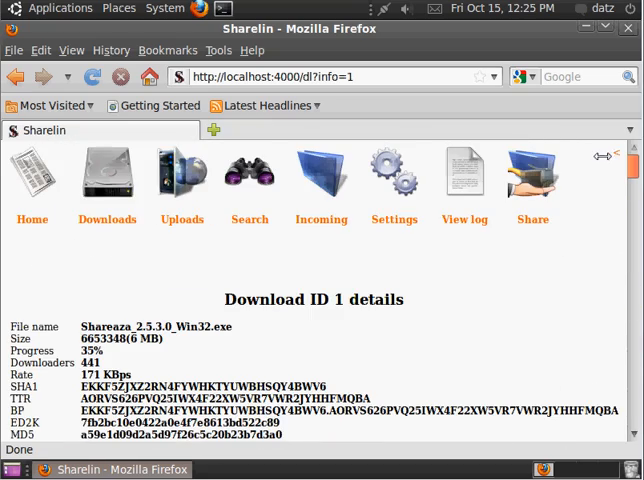
scroll(down, 3)
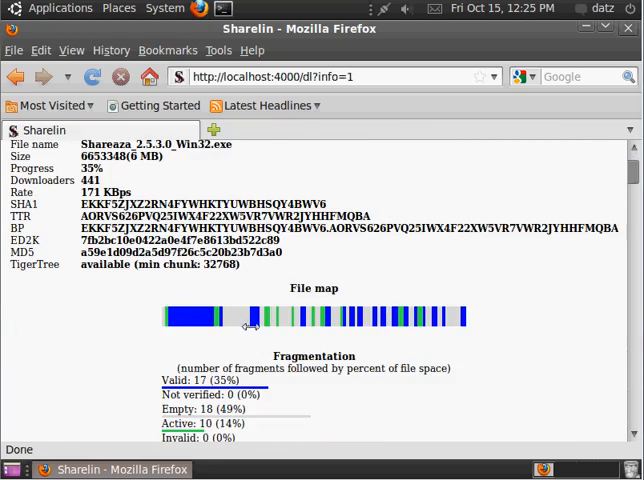
mouse_move(188, 322)
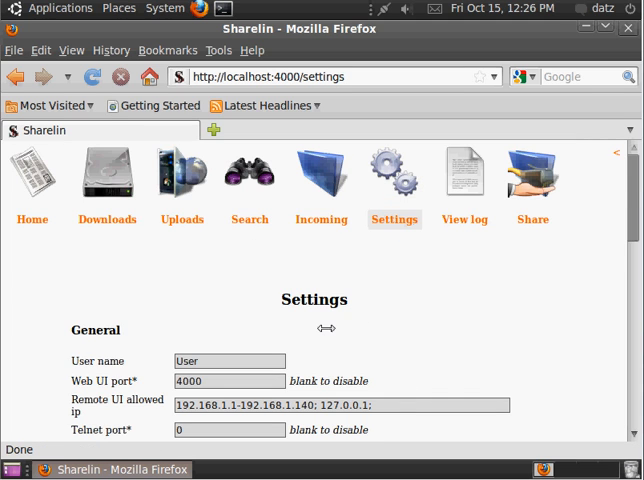
Confirm the 6.3 MB Shareaza_2.5.3.0_Win32.exe is in Music, then close the File Browser
scroll(down, 3)
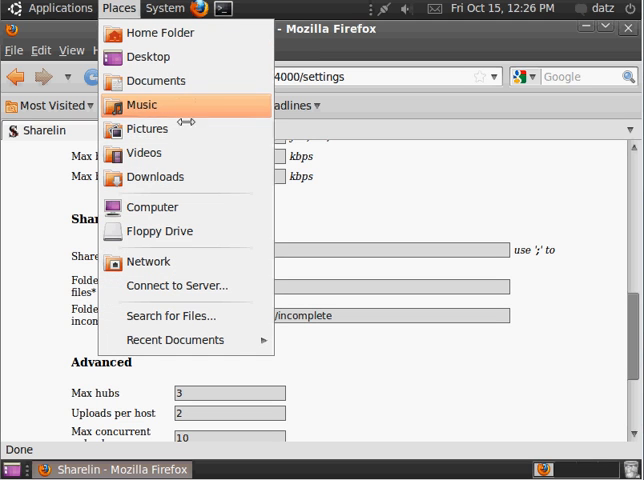
click(141, 104)
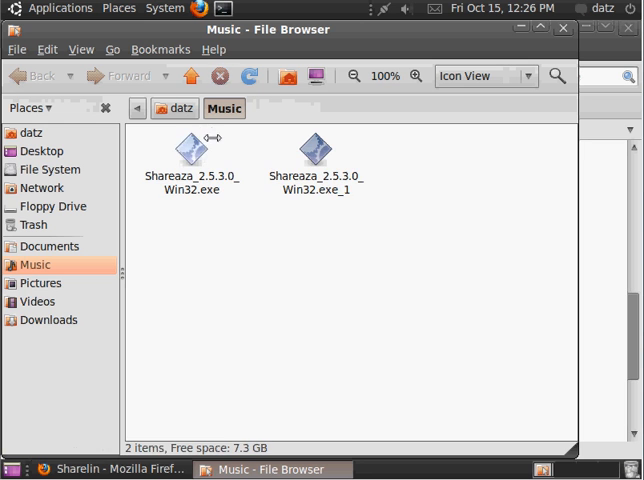
click(192, 150)
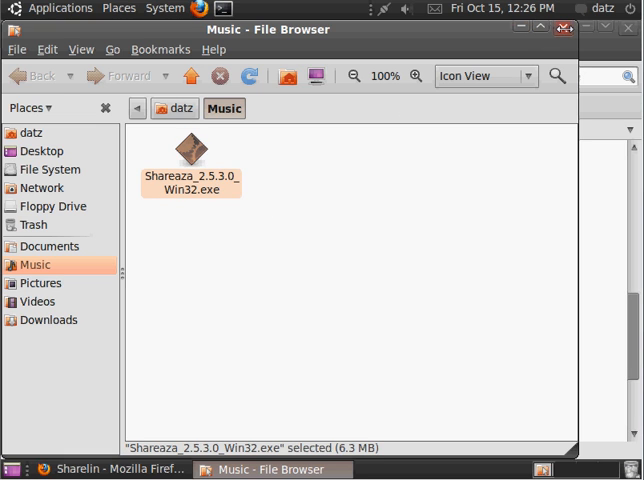
click(110, 470)
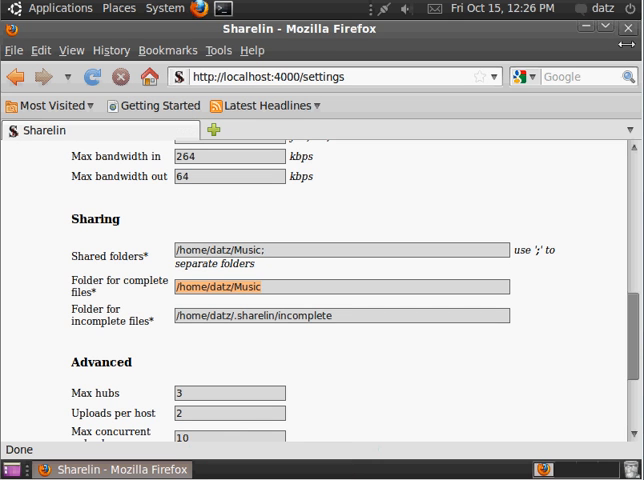
scroll(up, 3)
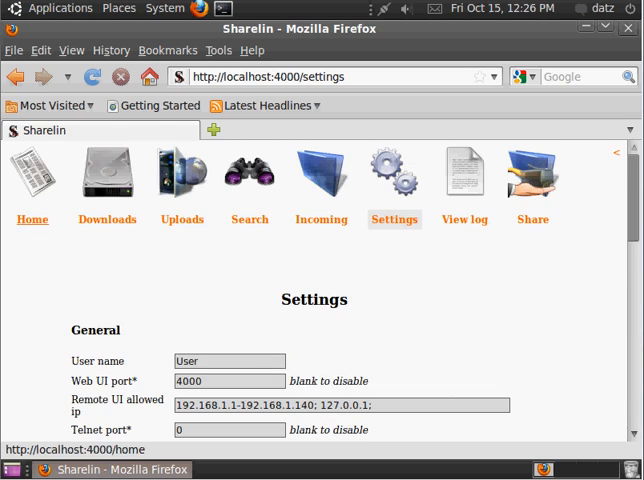